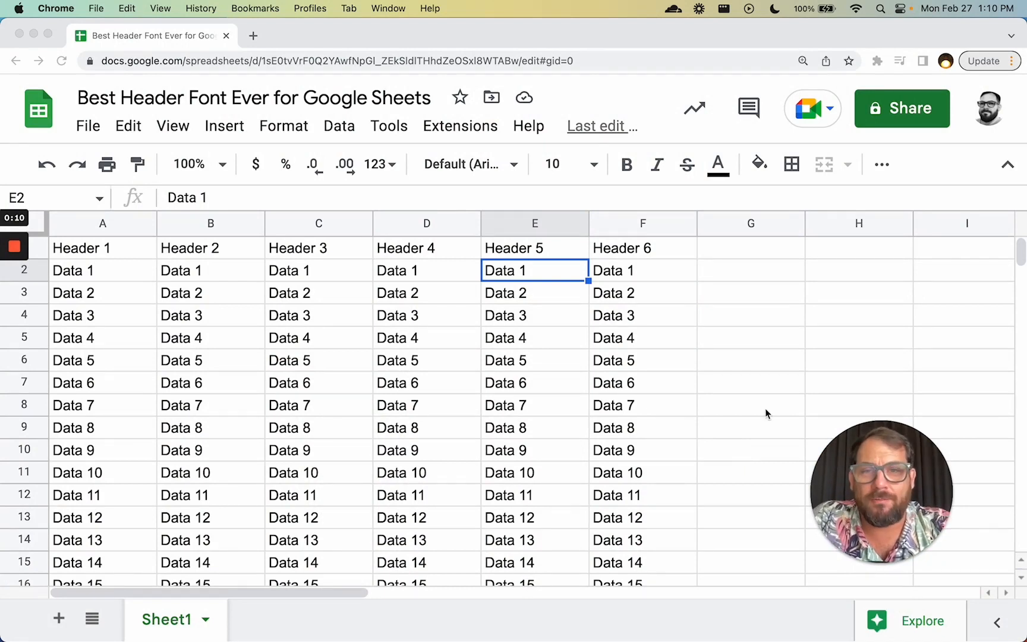
# Set the Header 3 cell (C1) in the Karla font from the font list.
pyautogui.click(319, 247)
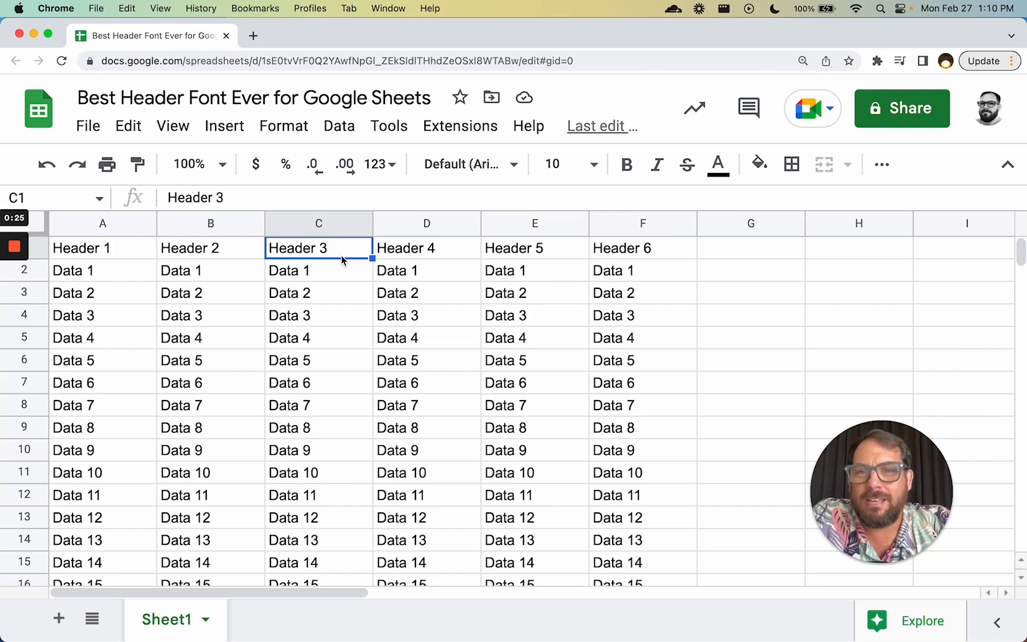
pyautogui.click(466, 164)
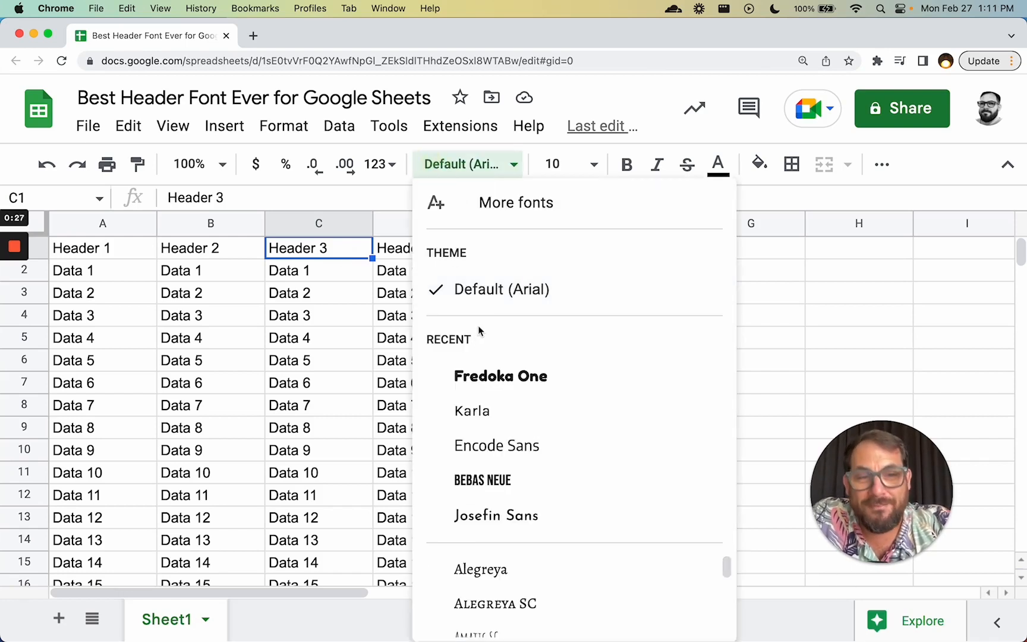
pyautogui.moveTo(511, 348)
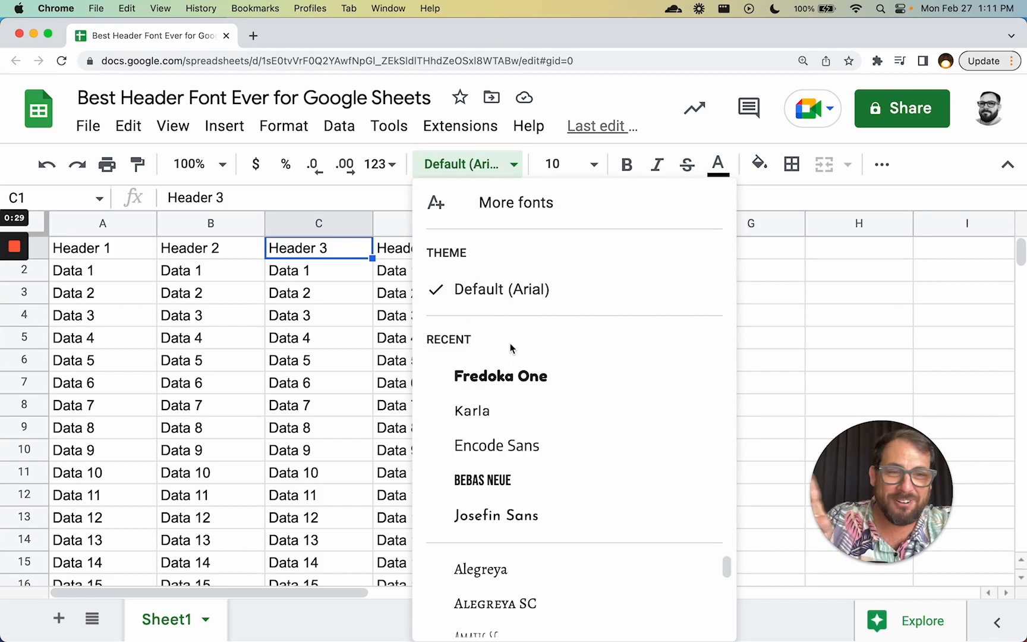
pyautogui.moveTo(517, 586)
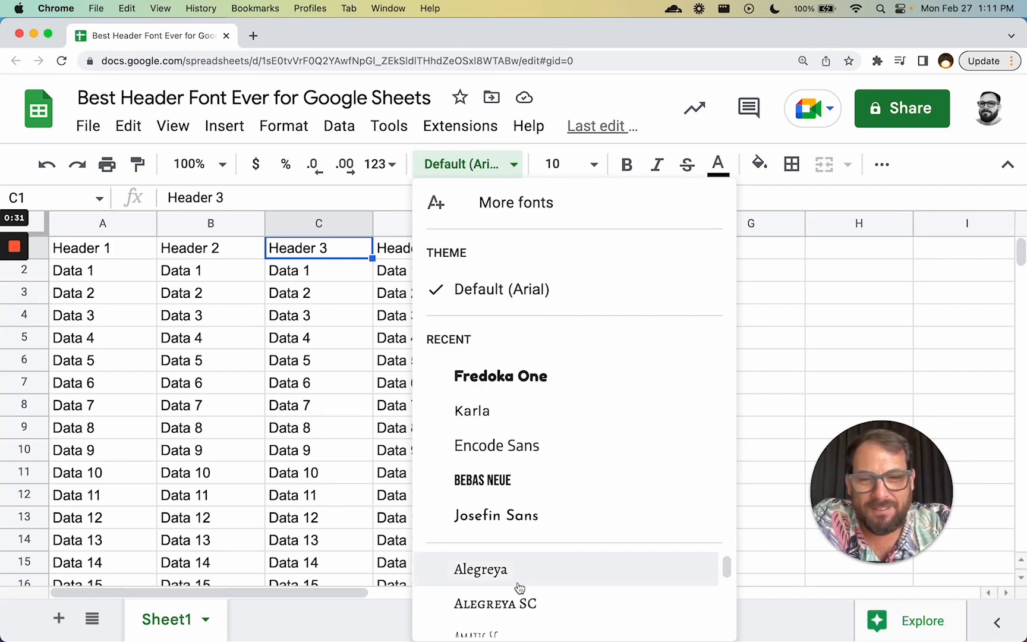
pyautogui.scroll(-3)
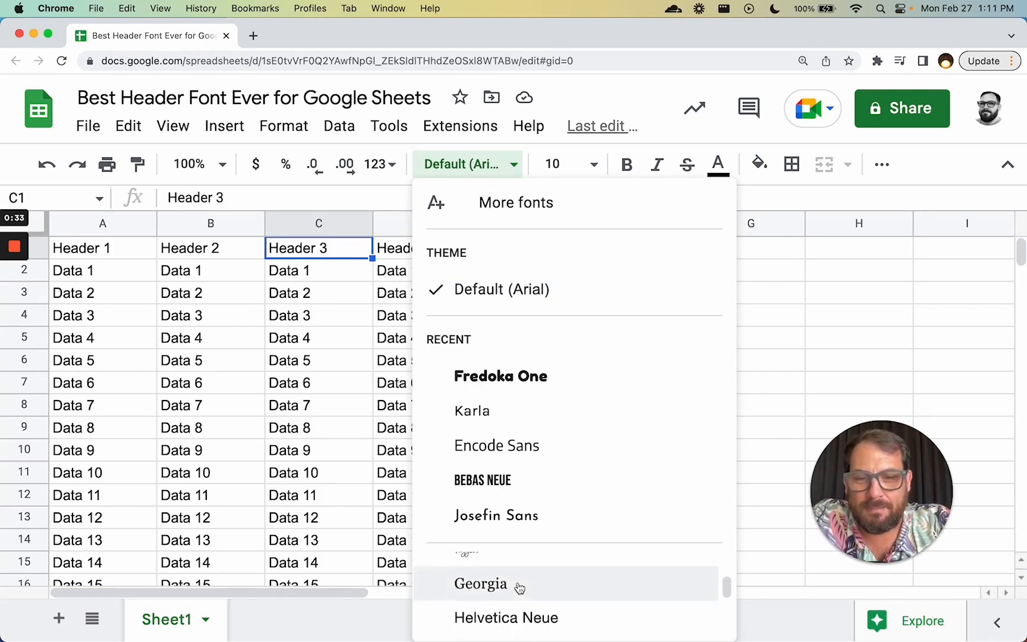
pyautogui.scroll(-3)
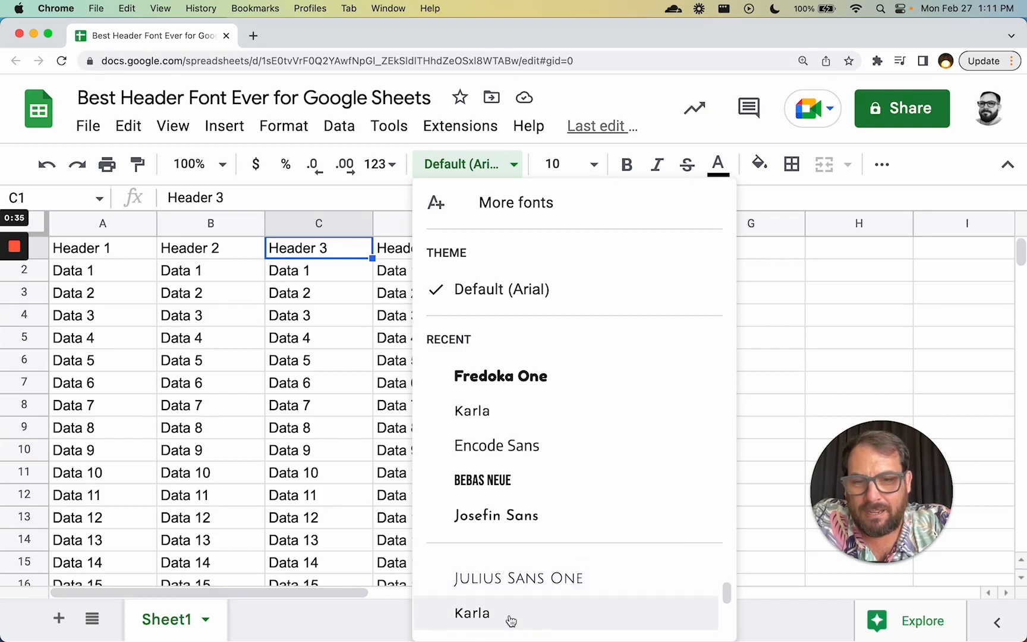
pyautogui.click(471, 613)
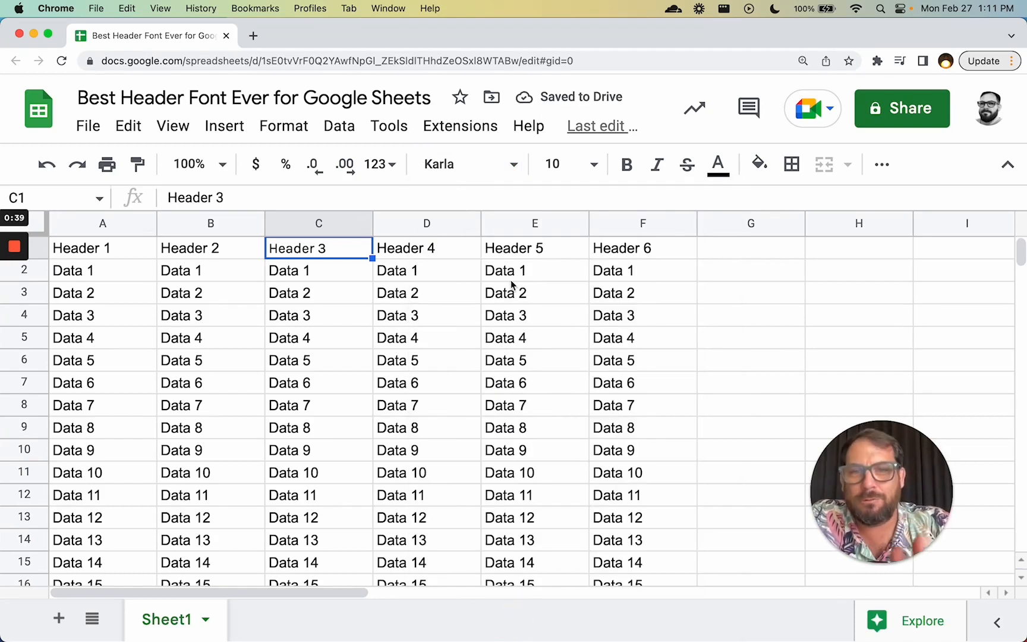
# Confirm Karla in the More fonts browser and close it.
pyautogui.click(464, 164)
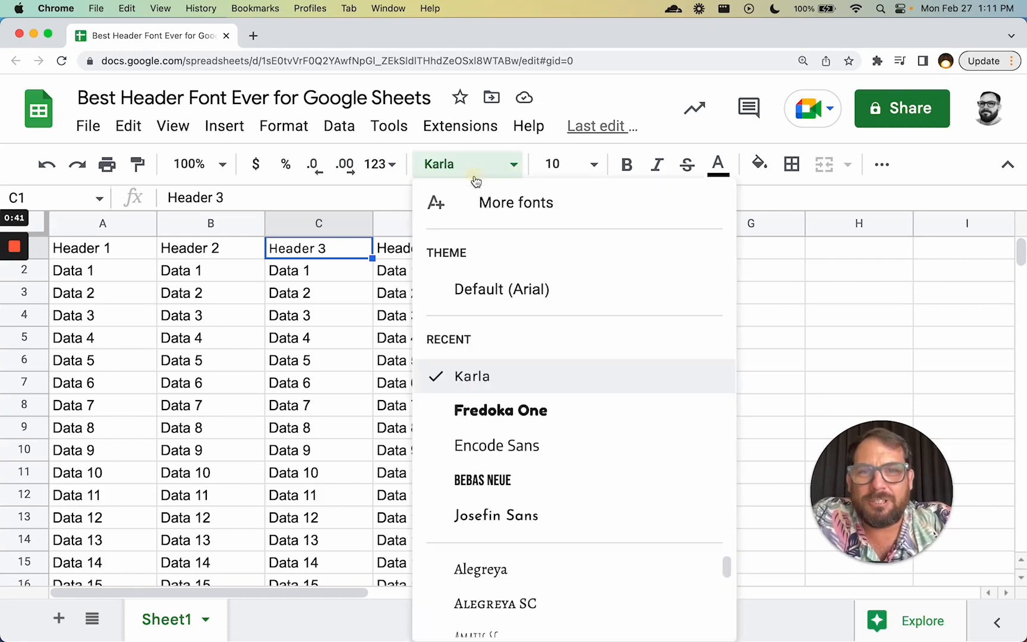
pyautogui.click(516, 202)
pyautogui.write('karla')
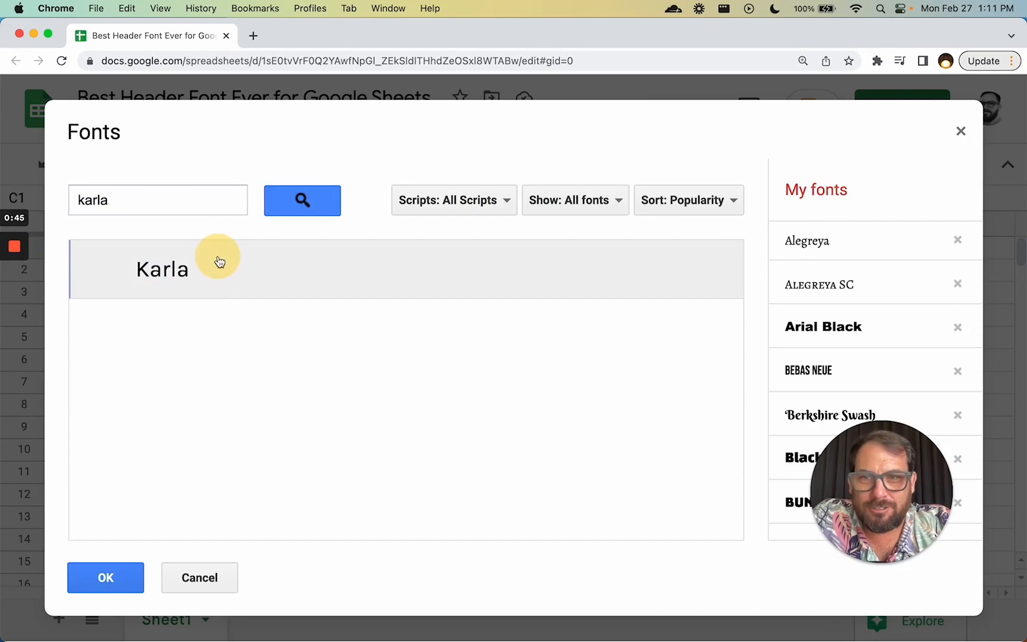
pyautogui.click(104, 577)
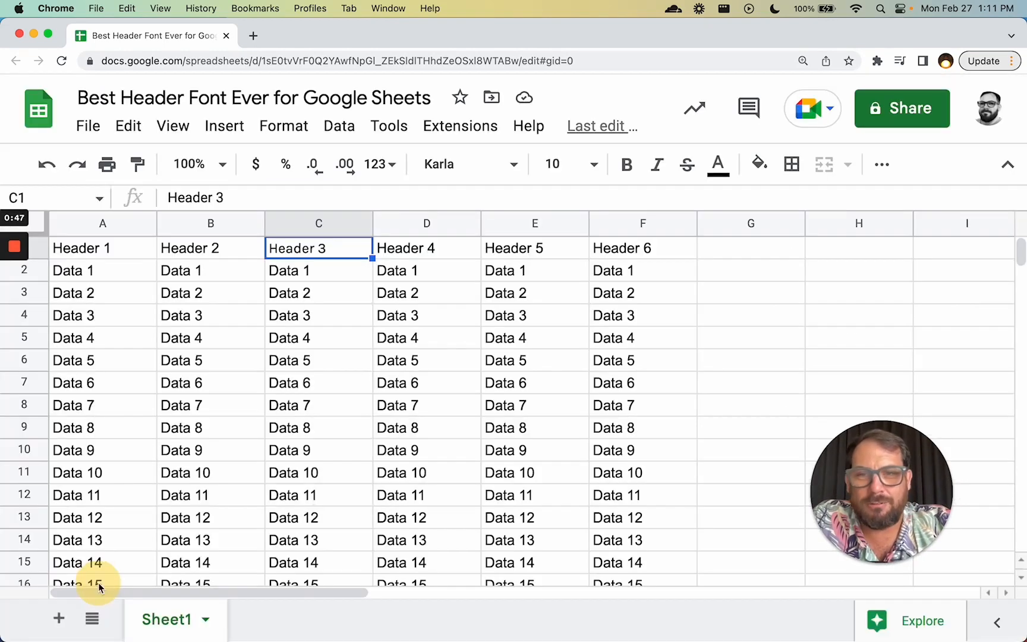
# Select the whole sheet and set every header and data cell in Karla.
pyautogui.click(534, 315)
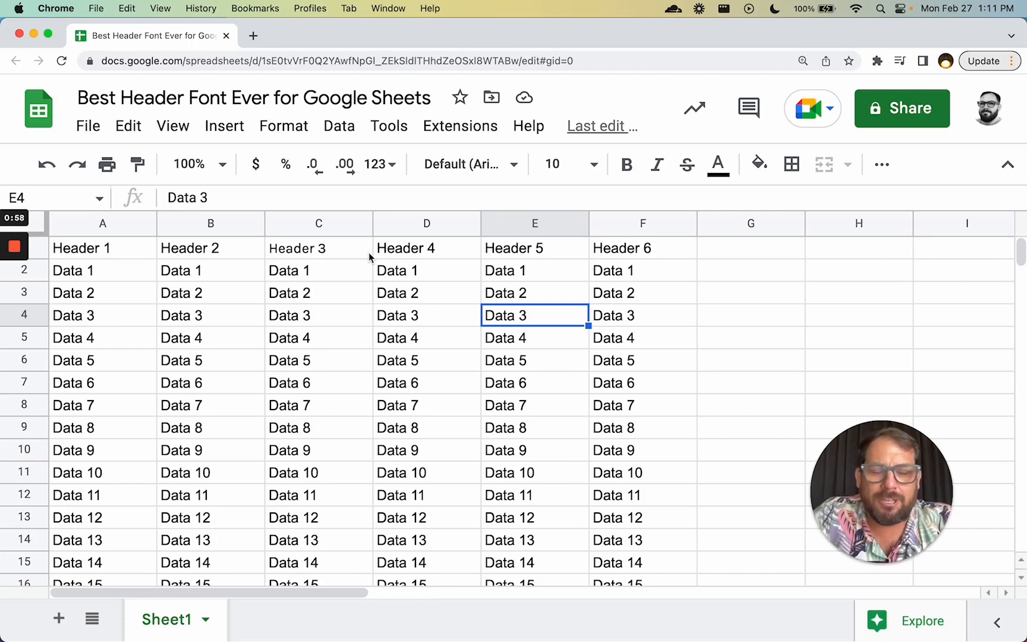
pyautogui.click(318, 247)
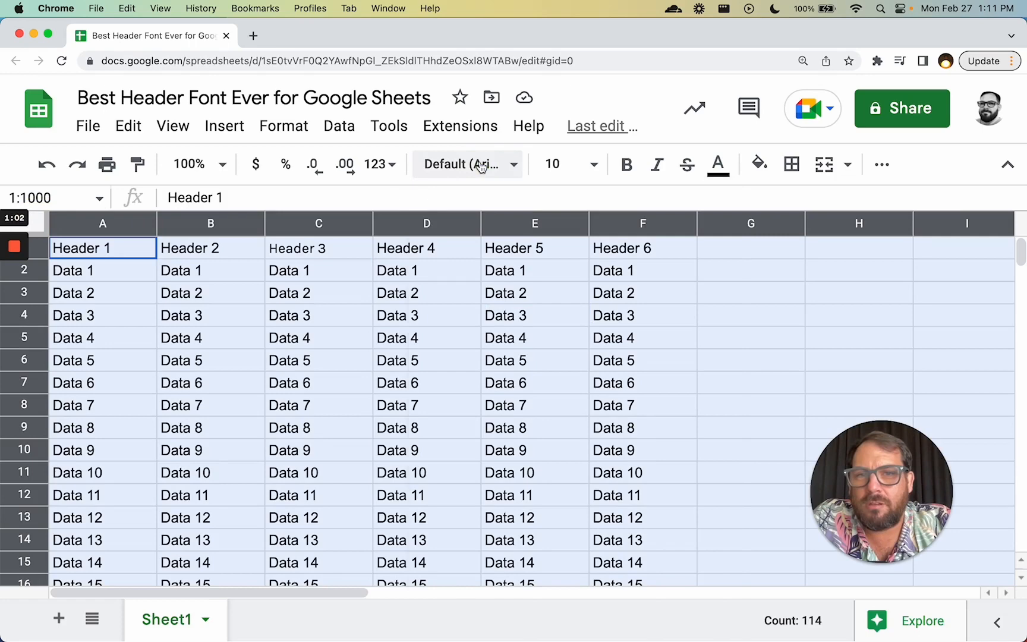
pyautogui.click(465, 164)
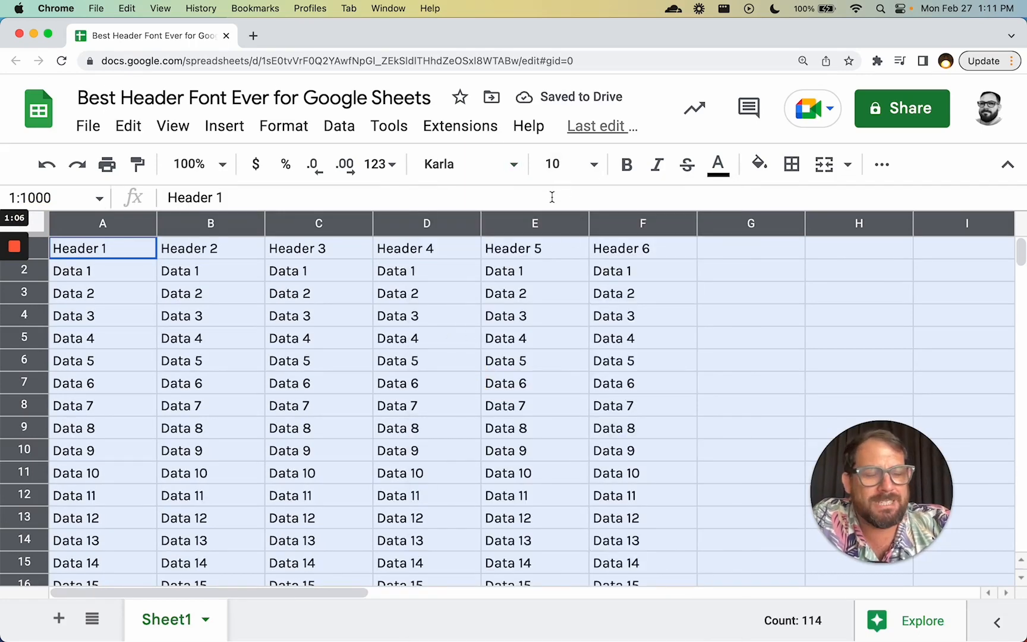
pyautogui.click(533, 428)
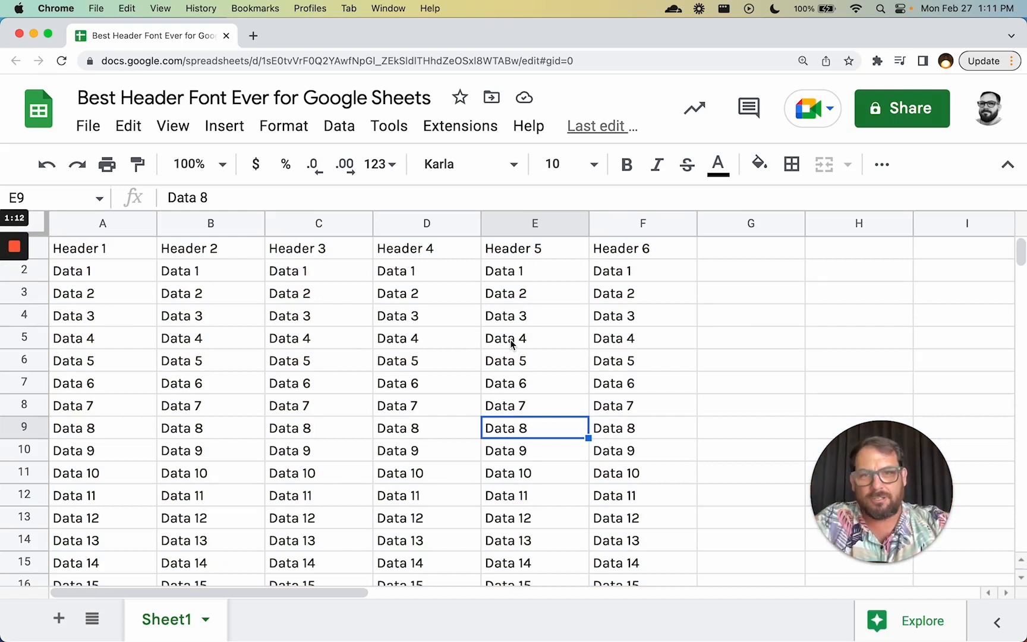
pyautogui.moveTo(543, 284)
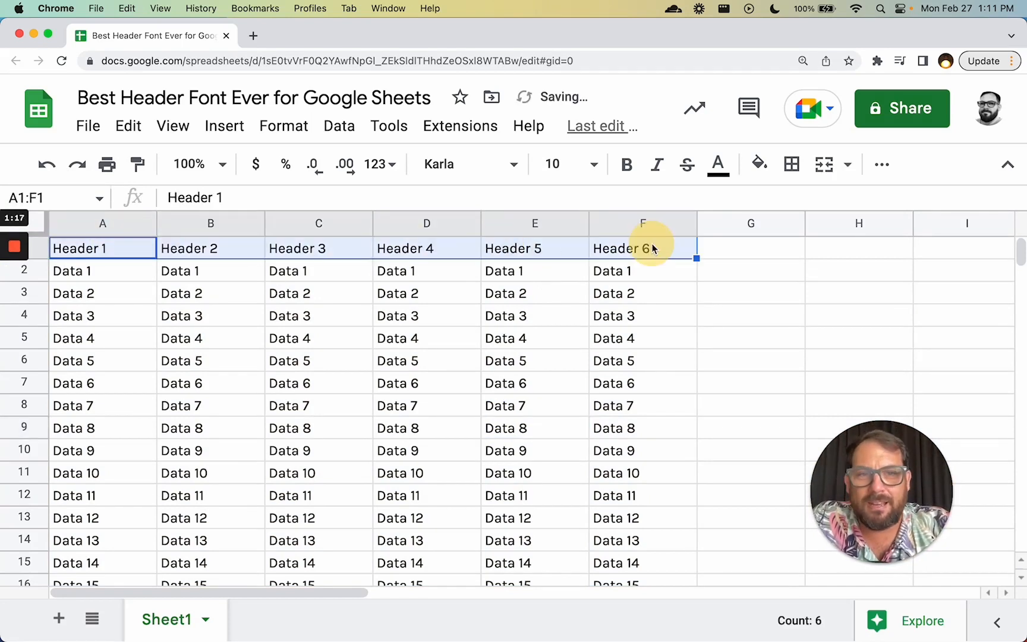
# Make header row A1:F1 bold 12-point text on a light beige fill.
pyautogui.click(625, 164)
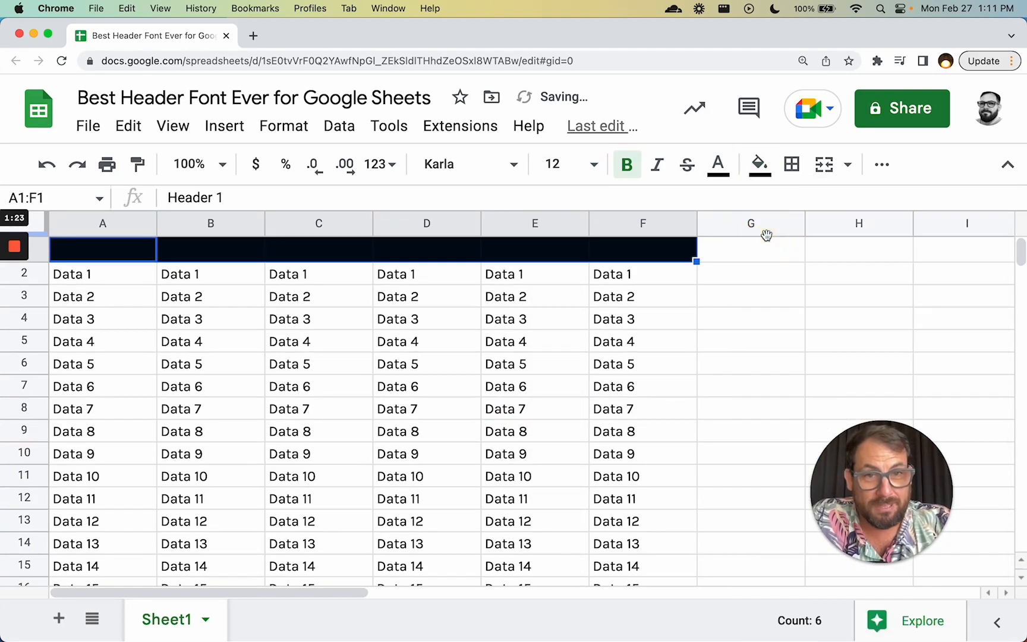
pyautogui.click(759, 164)
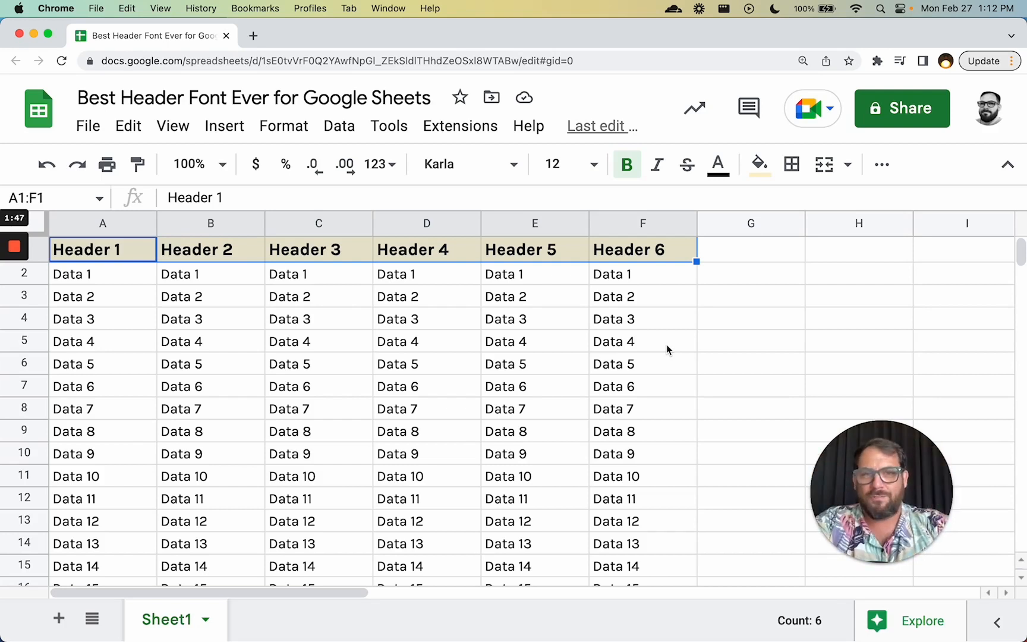
pyautogui.moveTo(731, 255)
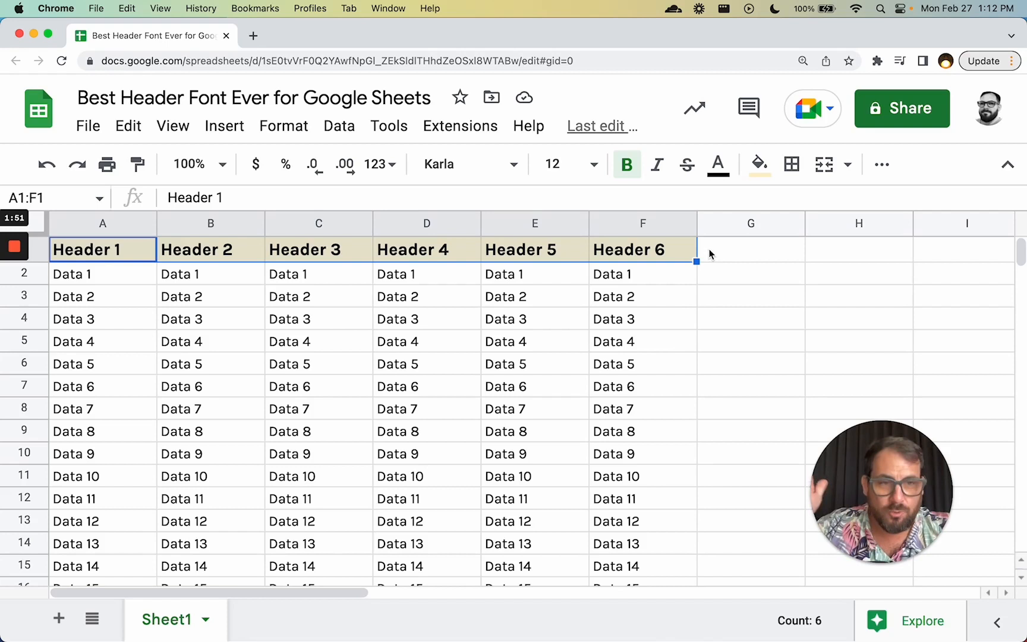
pyautogui.click(750, 273)
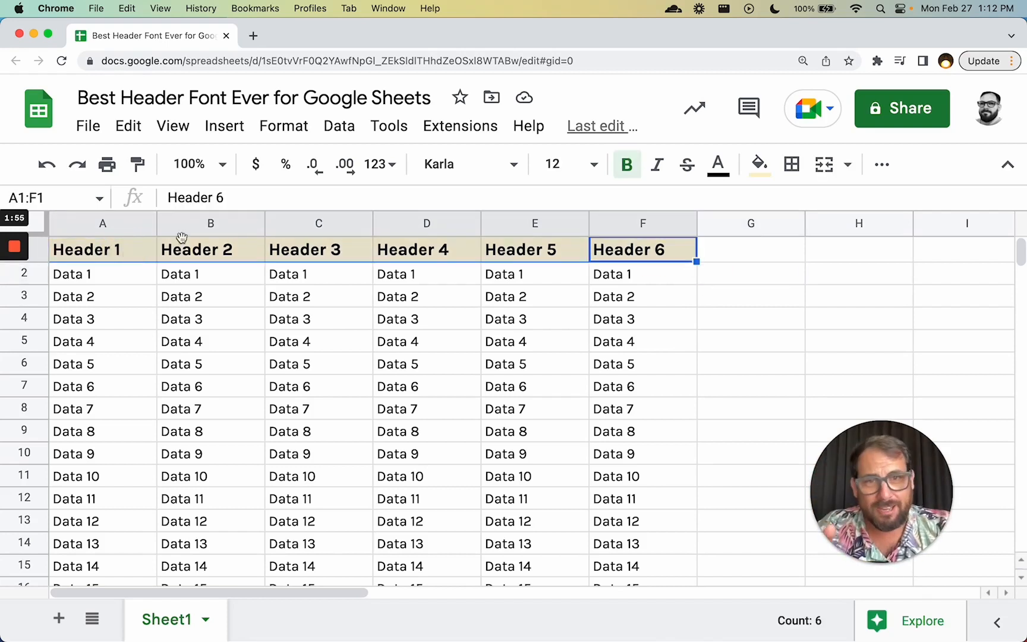
pyautogui.moveTo(669, 220)
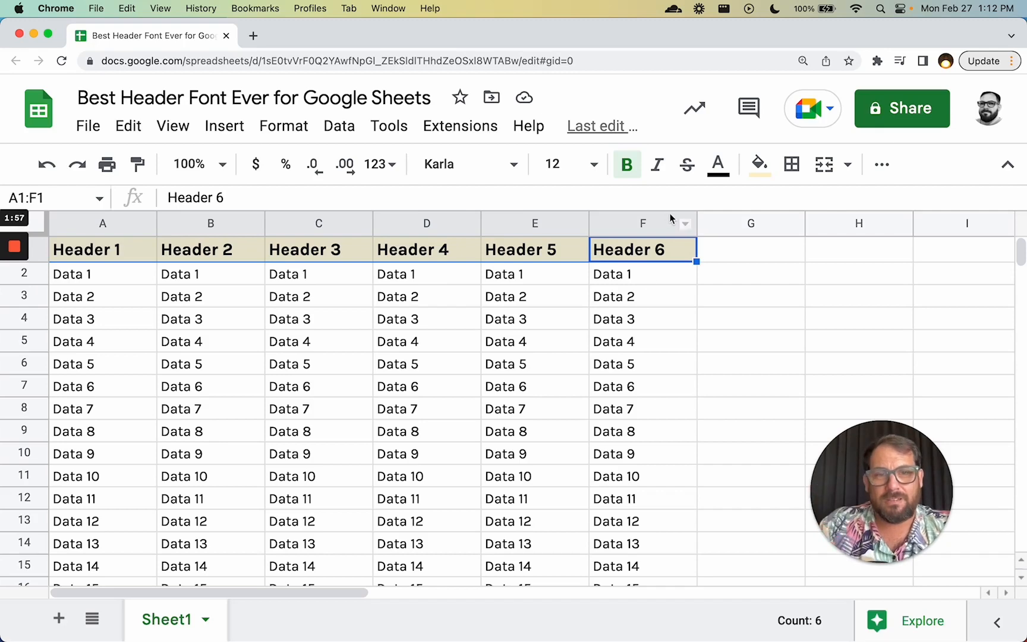
# Undo the header styling so every cell is plain 10-point Karla again.
pyautogui.click(319, 315)
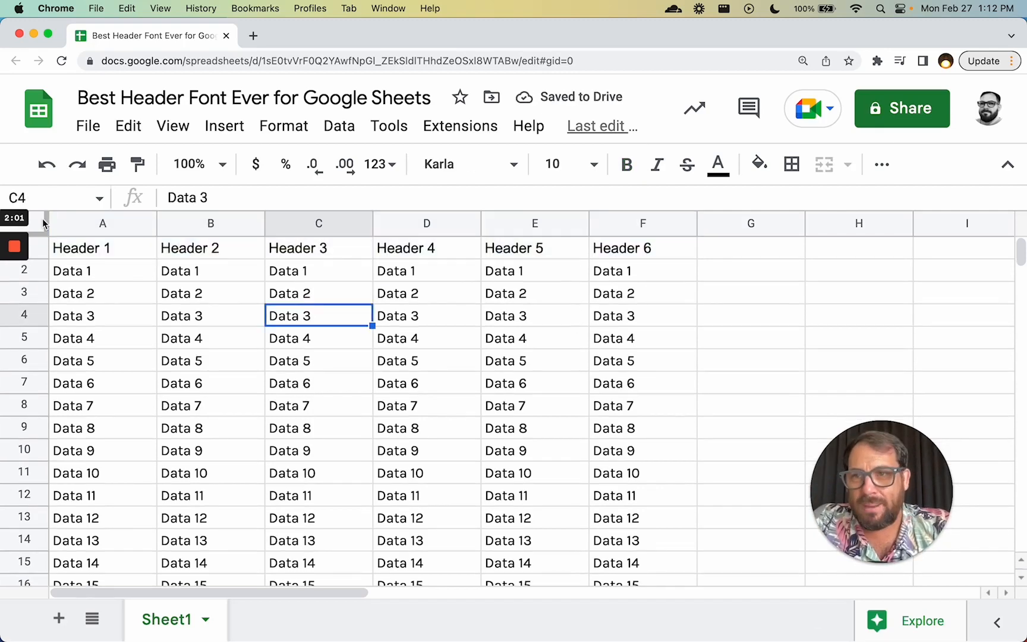
pyautogui.click(466, 164)
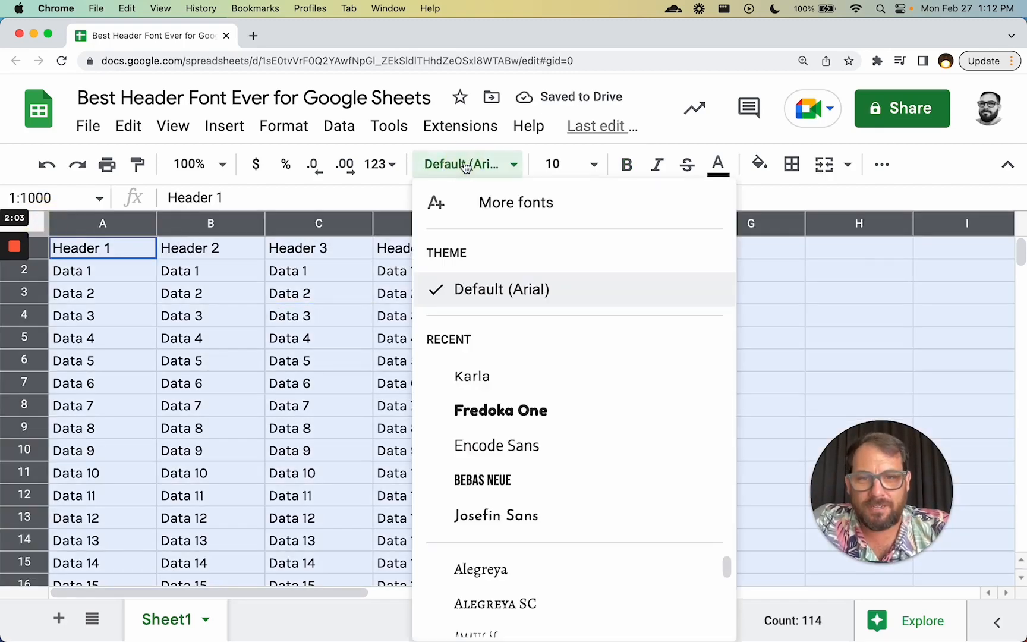
pyautogui.click(472, 375)
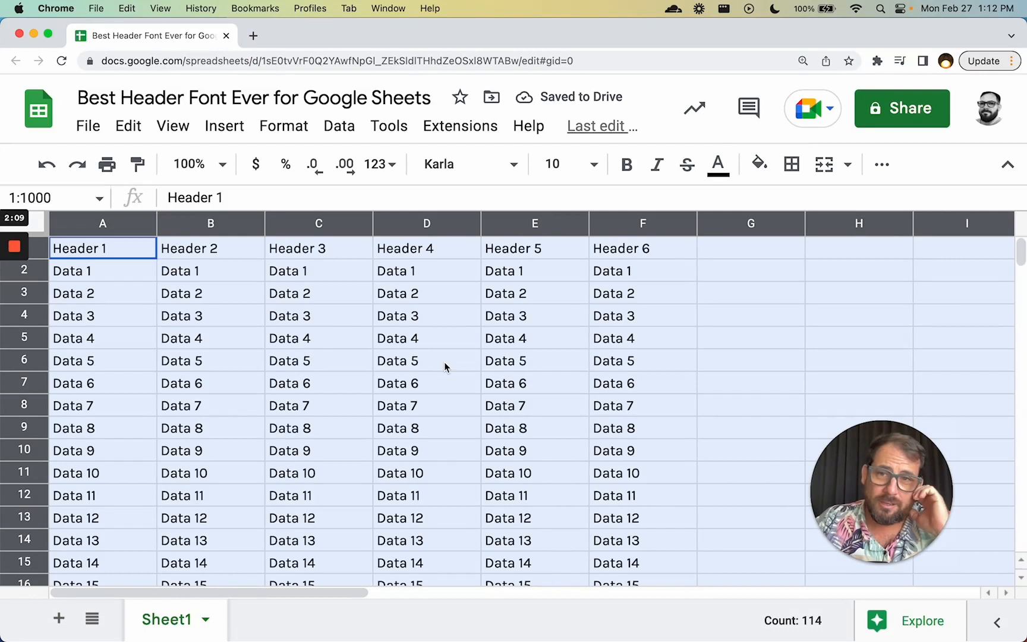
pyautogui.click(211, 271)
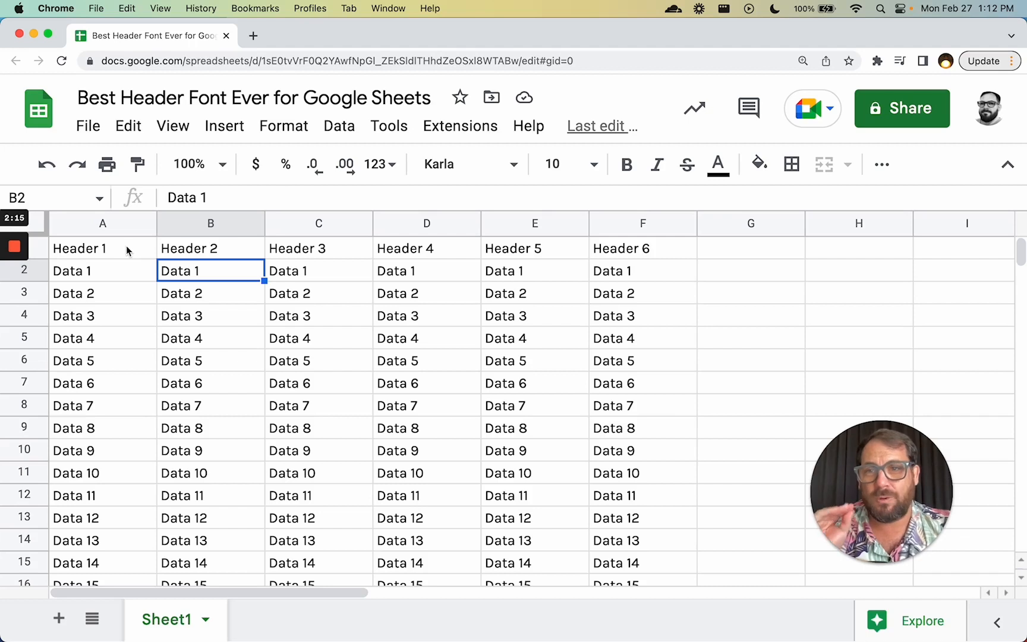
# Set header row A1:F1 in Oswald via the More fonts catalogue, leaving data in Karla.
pyautogui.click(446, 164)
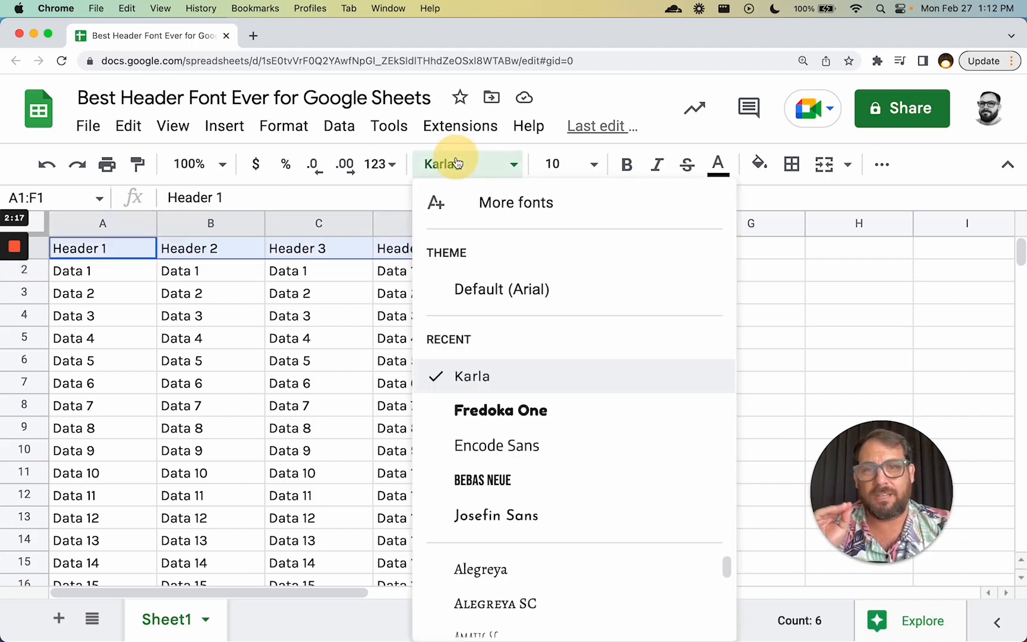
pyautogui.moveTo(581, 562)
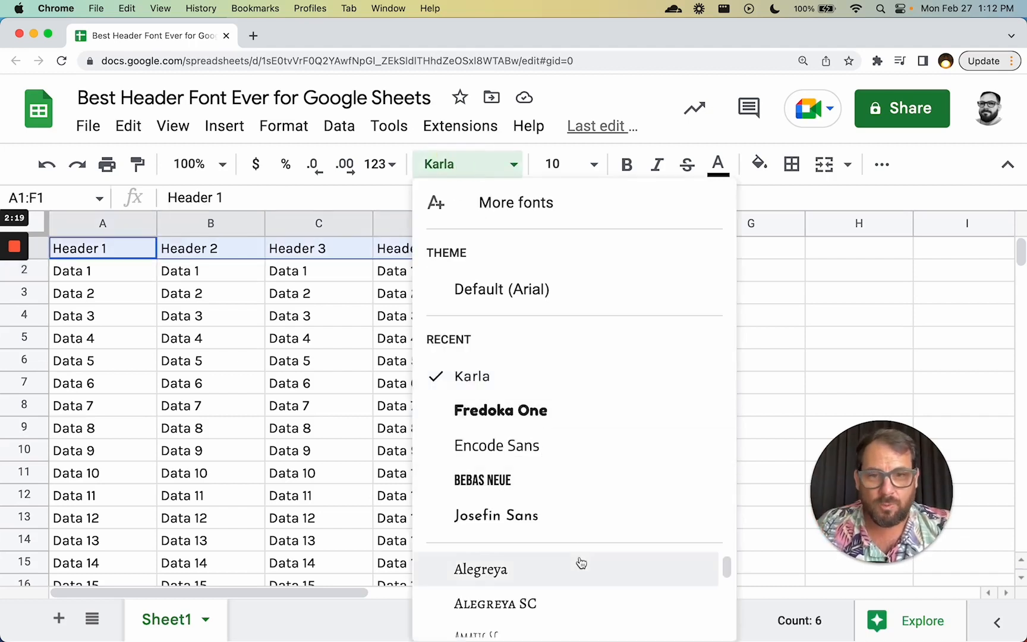
pyautogui.scroll(-3)
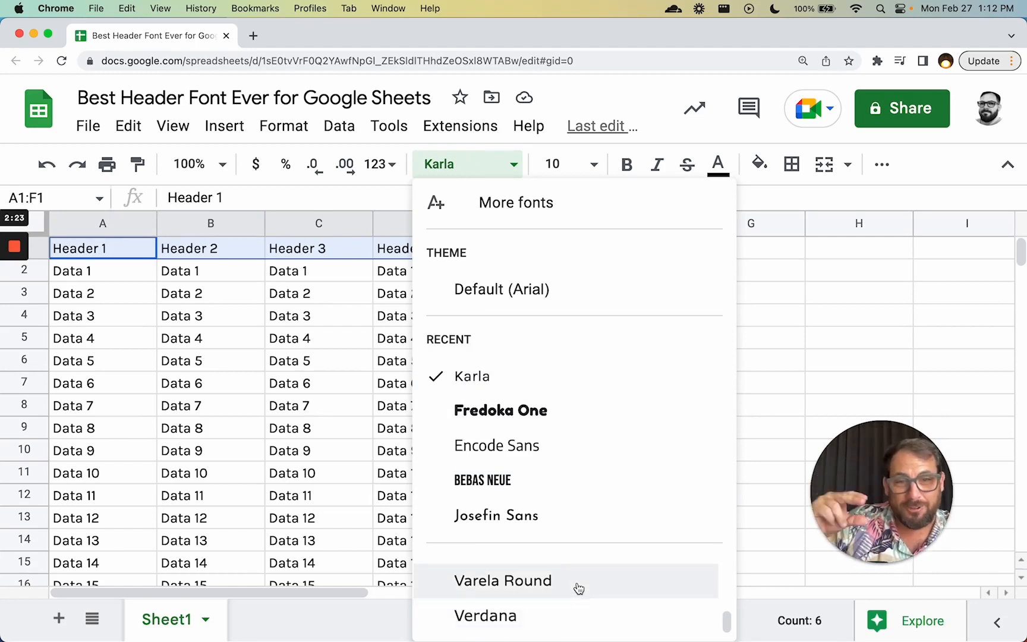
pyautogui.scroll(-3)
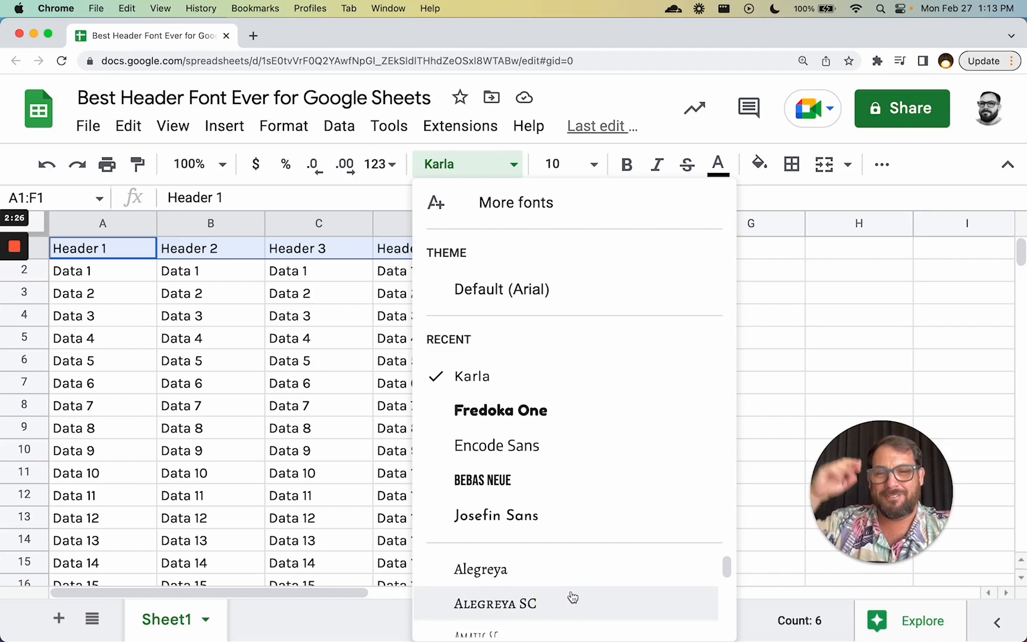
pyautogui.scroll(-3)
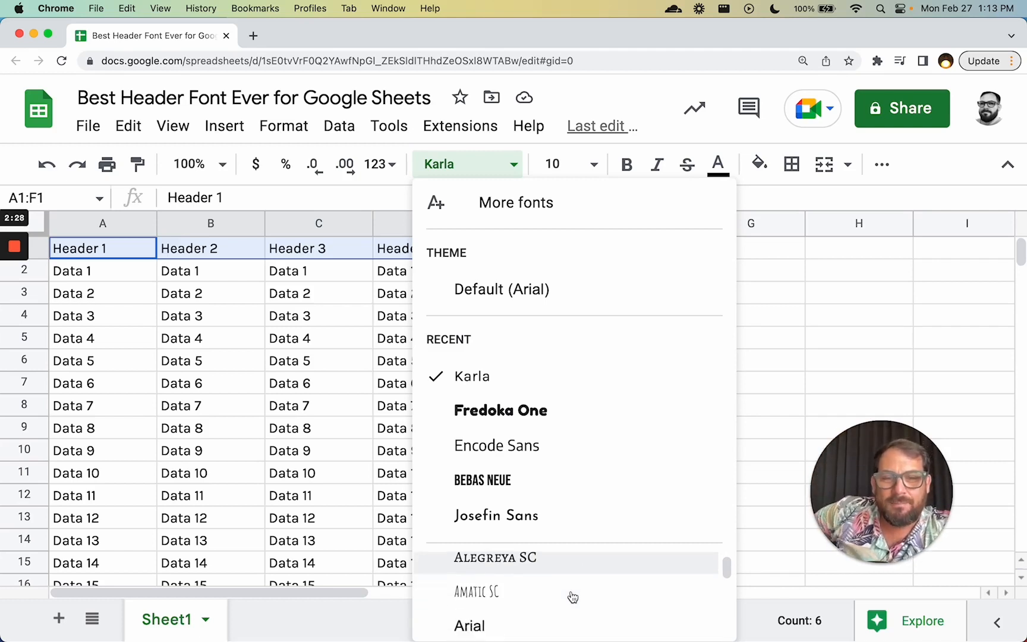
pyautogui.scroll(-3)
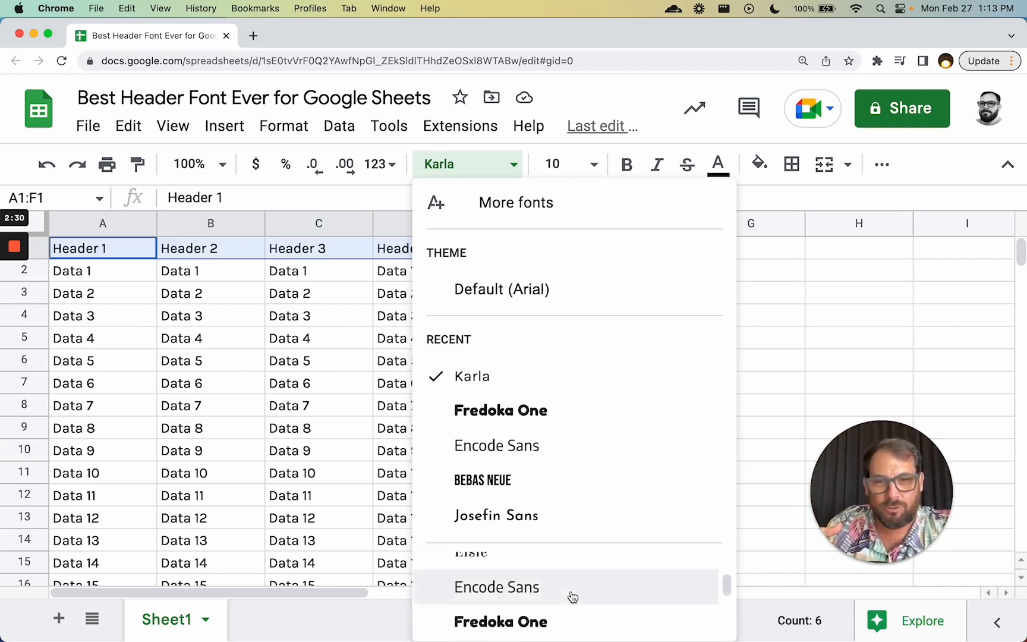
pyautogui.click(515, 202)
pyautogui.write('osw')
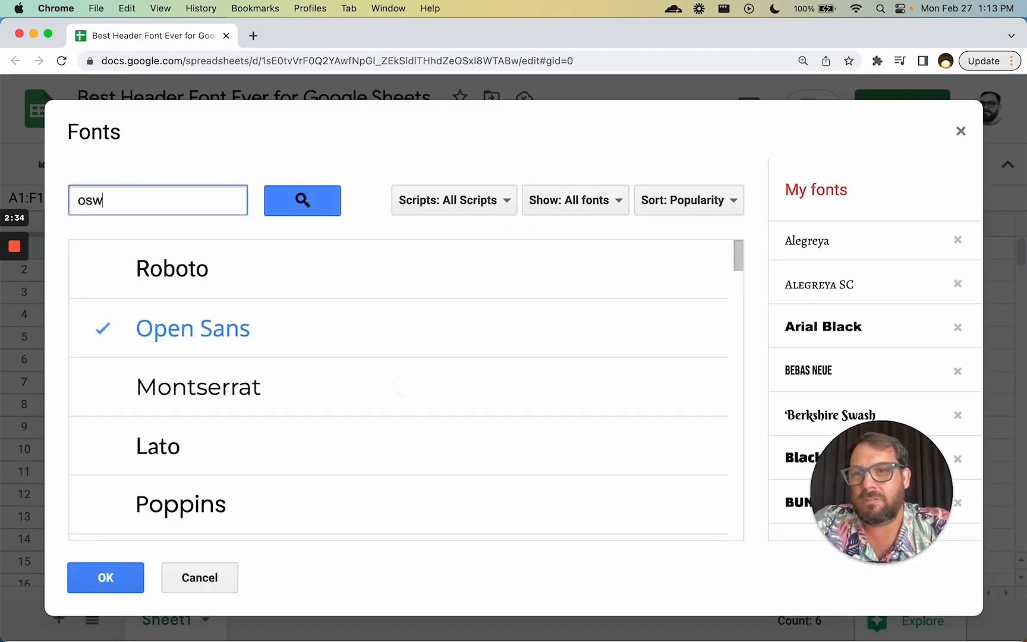
pyautogui.click(105, 576)
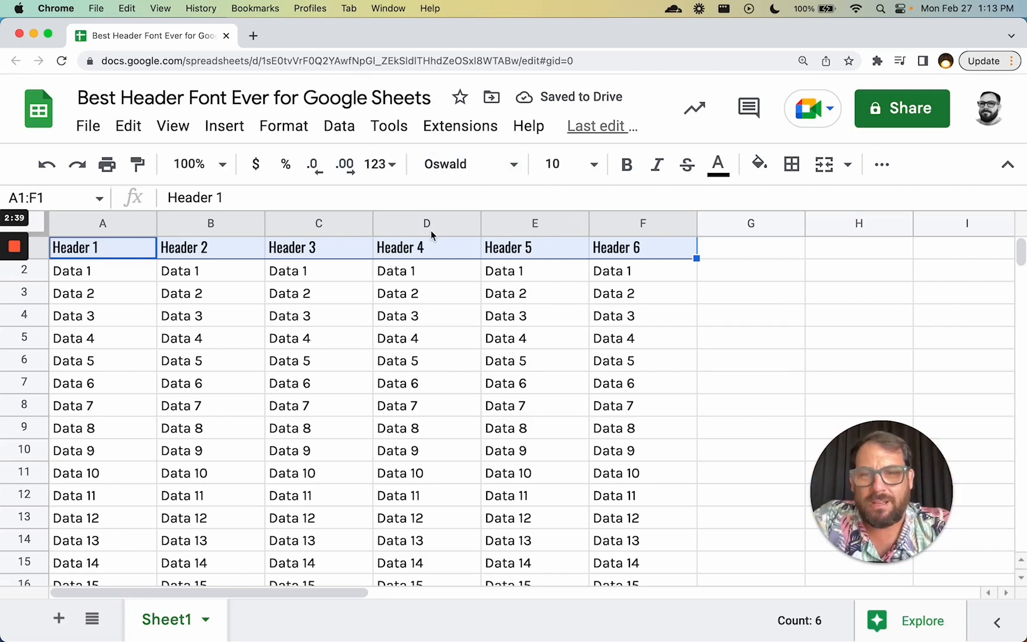
# Rename cell F1 from Header 6 to 'Italics', keeping its Oswald font.
pyautogui.click(427, 292)
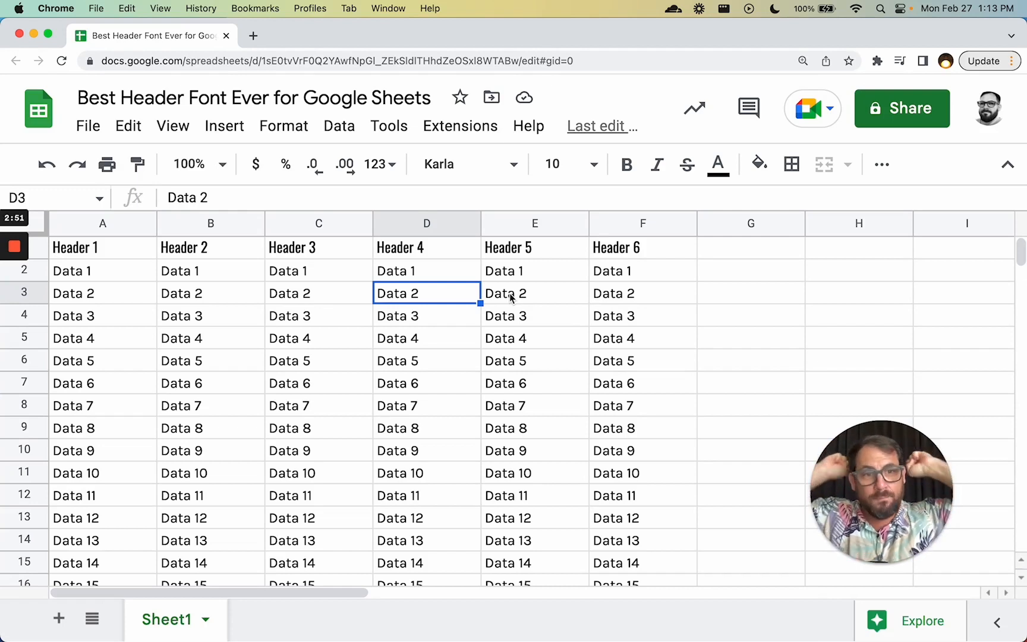
pyautogui.moveTo(655, 243)
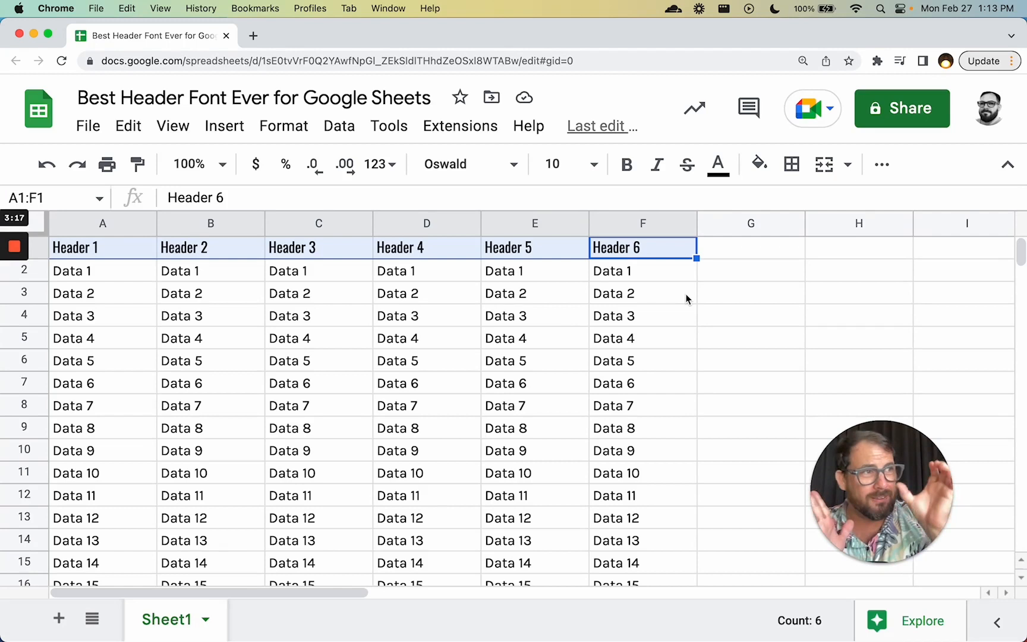
pyautogui.click(750, 248)
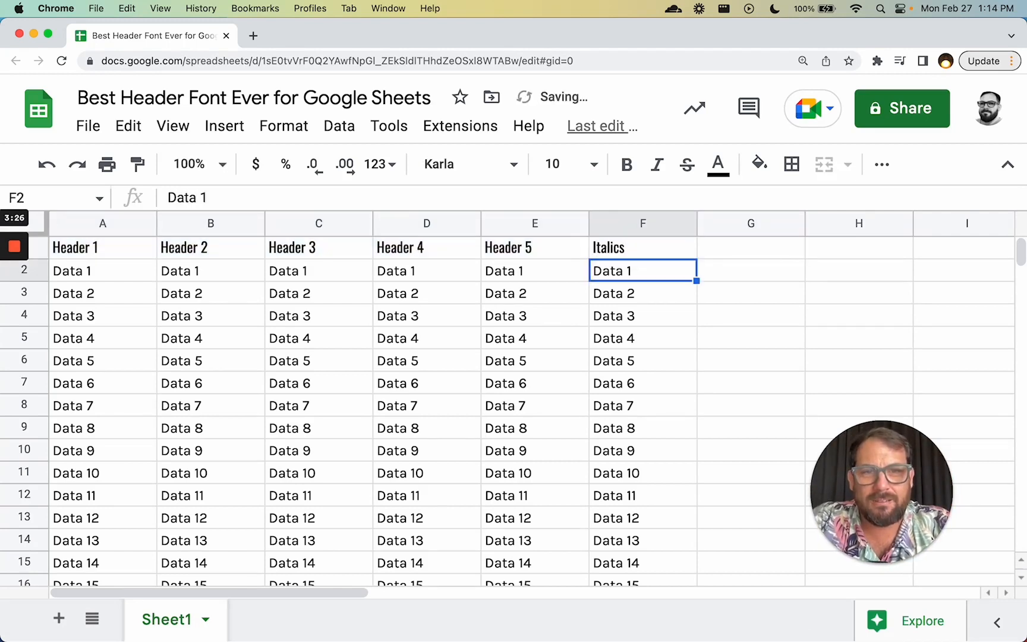
pyautogui.click(642, 247)
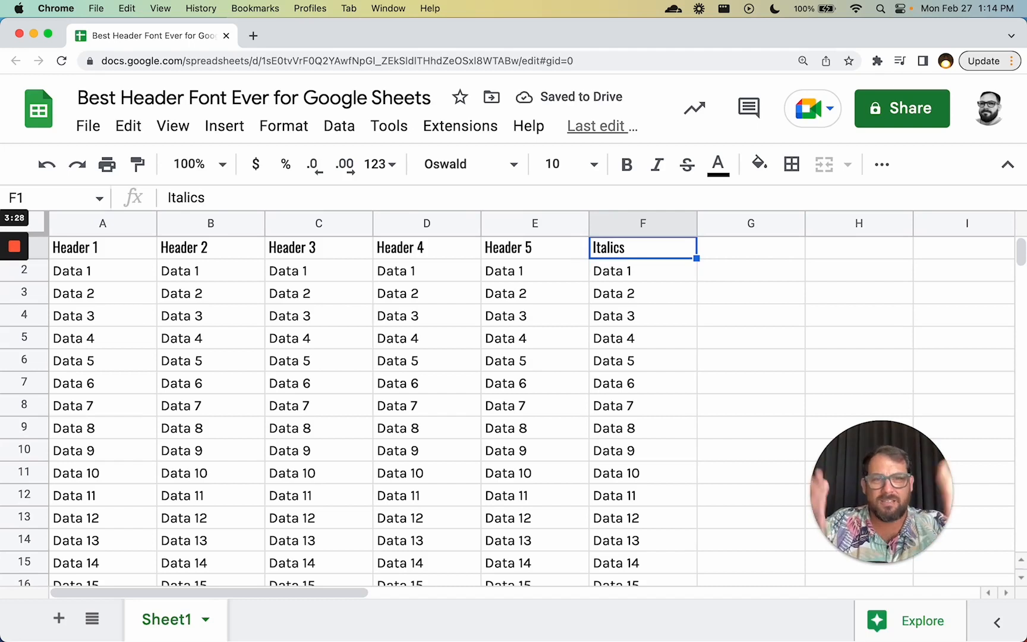
pyautogui.moveTo(720, 322)
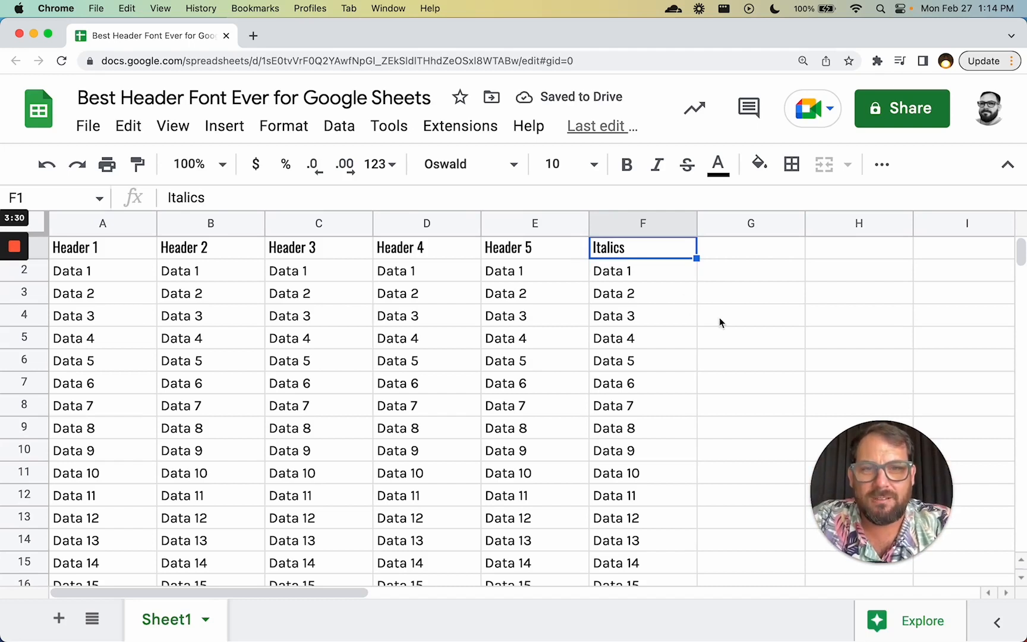
# Make the header row A1:F1 12-point Oswald while data stays 10-point.
pyautogui.click(641, 271)
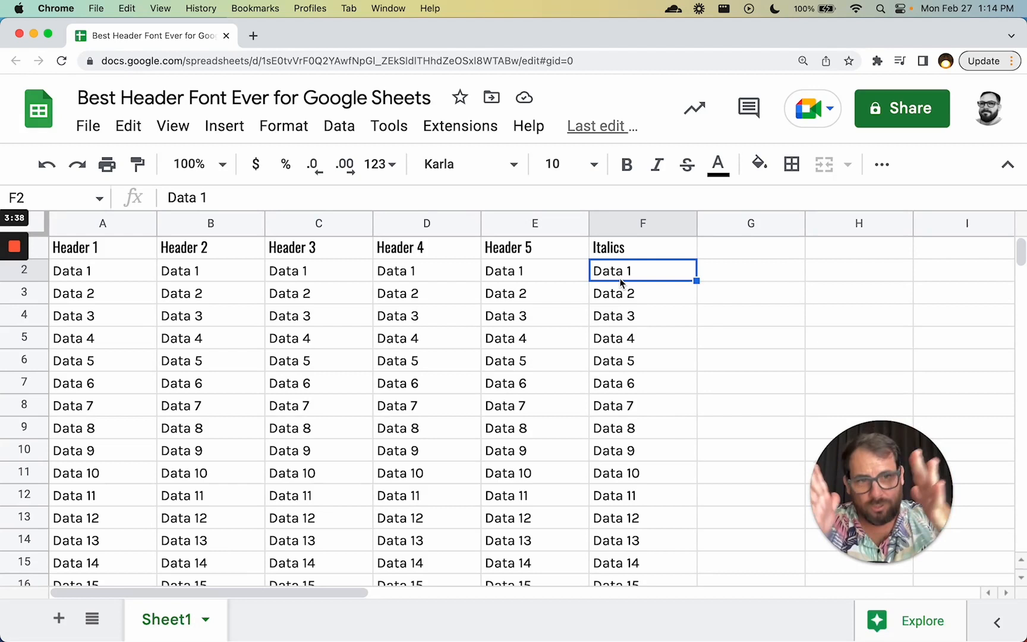
pyautogui.click(102, 248)
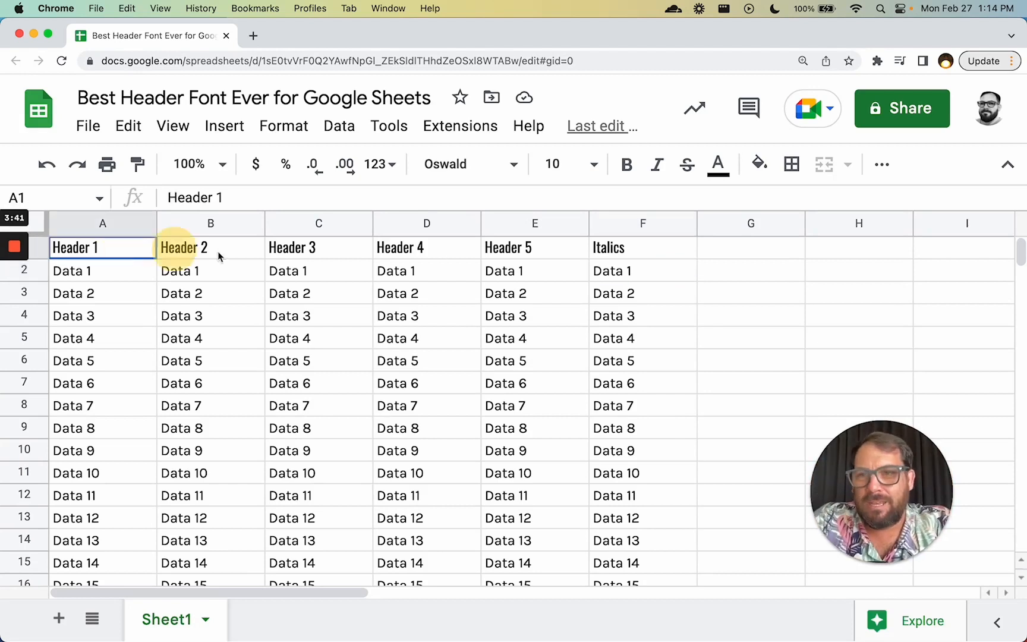
pyautogui.click(593, 164)
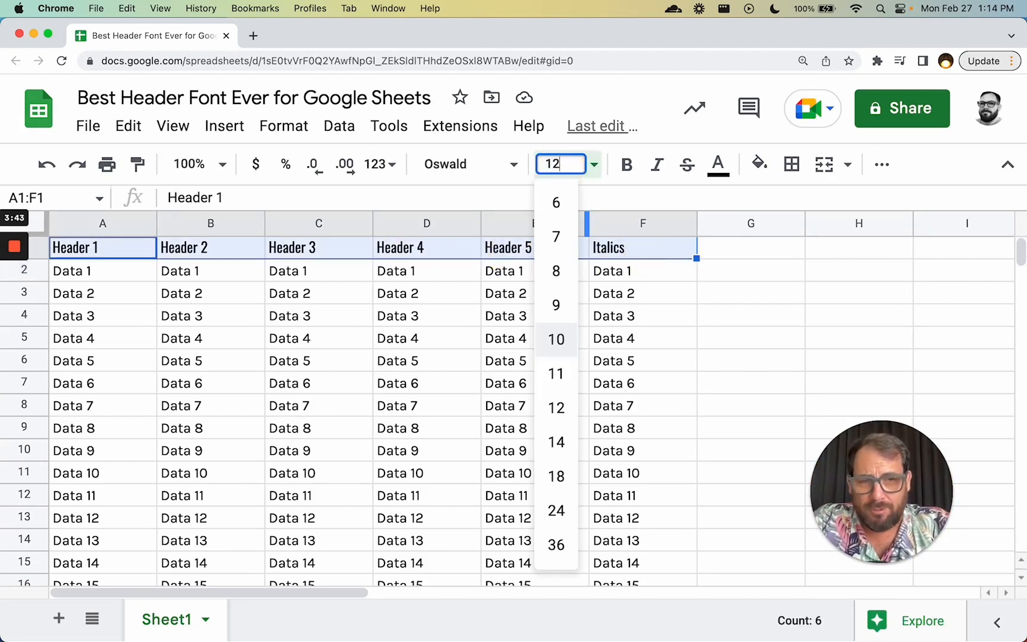
pyautogui.click(555, 406)
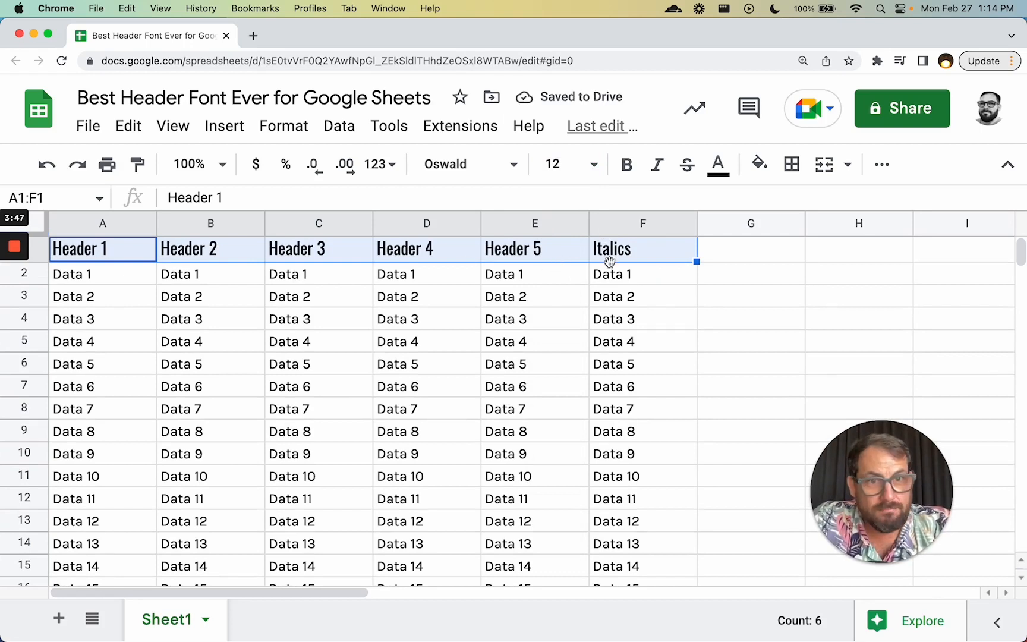
pyautogui.click(641, 273)
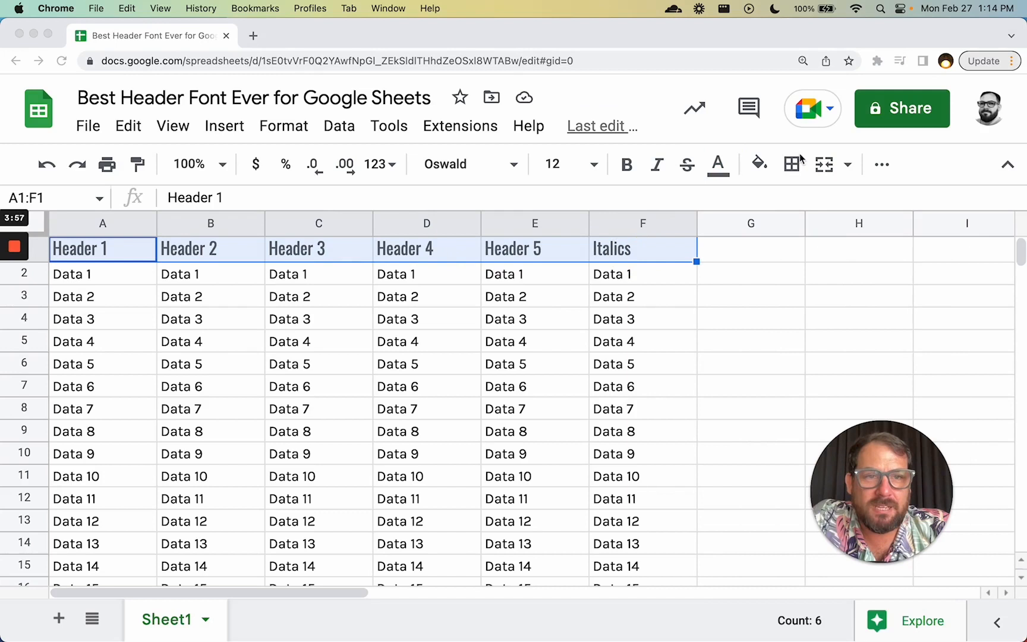
# Center the header text of A1:F1 horizontally within each column.
pyautogui.click(881, 164)
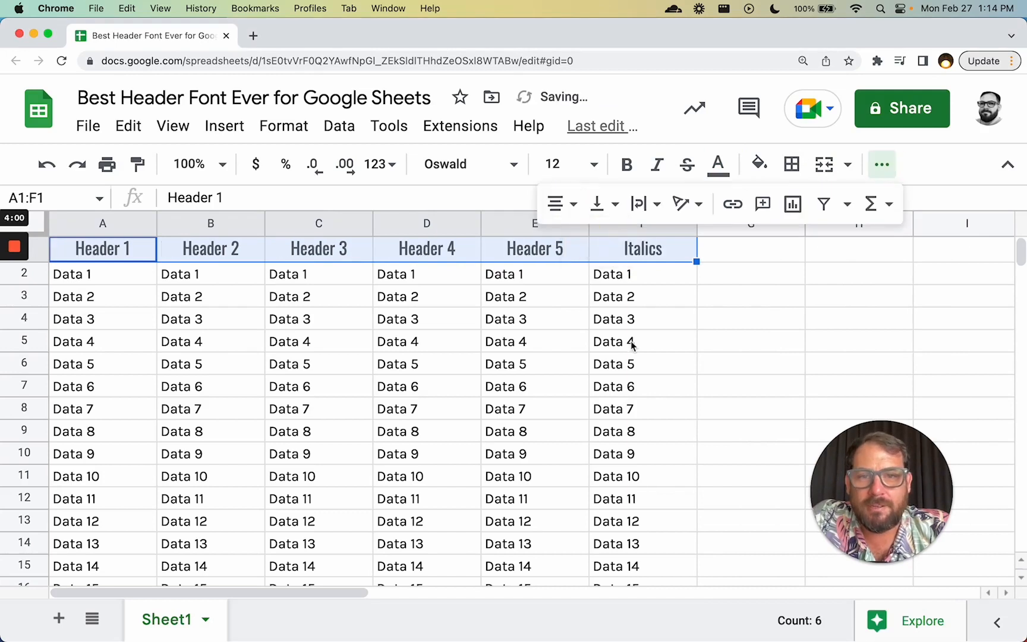
pyautogui.click(750, 296)
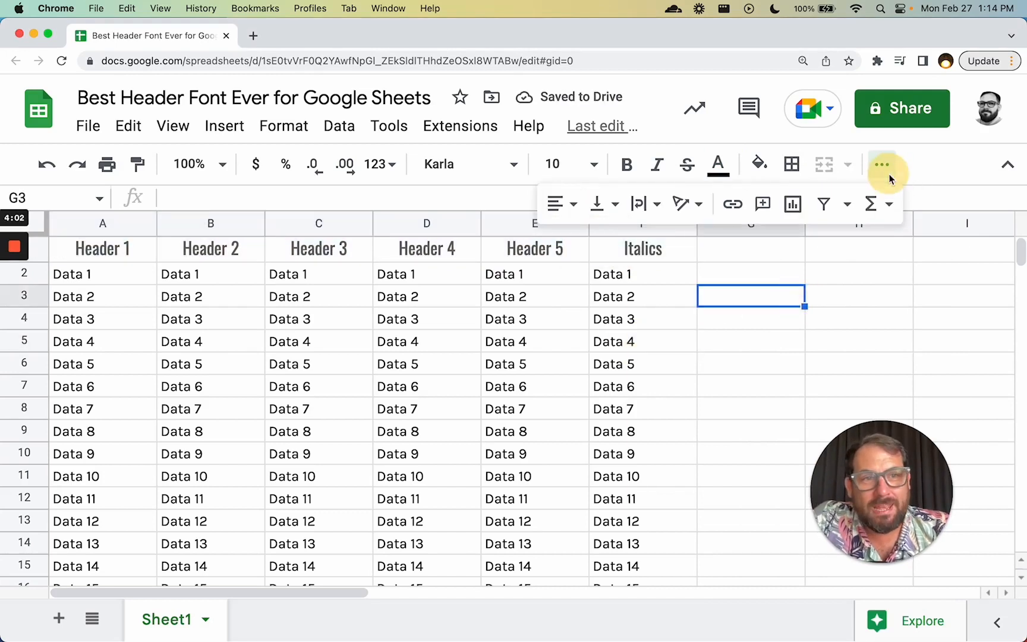
pyautogui.click(881, 164)
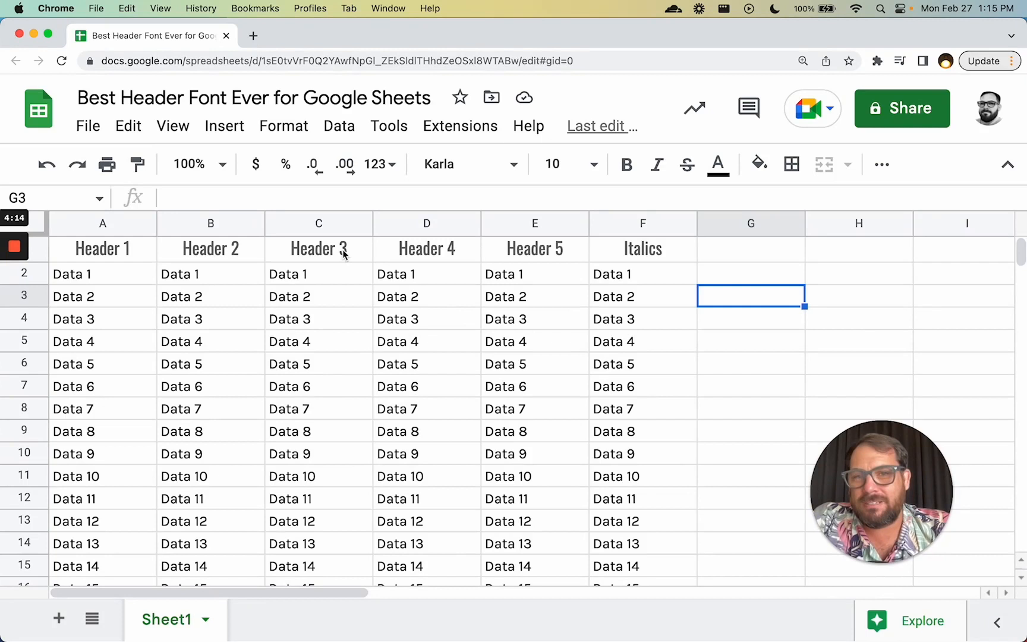
# Review Headers 5, 4 and 1 to confirm centered 12-point Oswald.
pyautogui.click(535, 248)
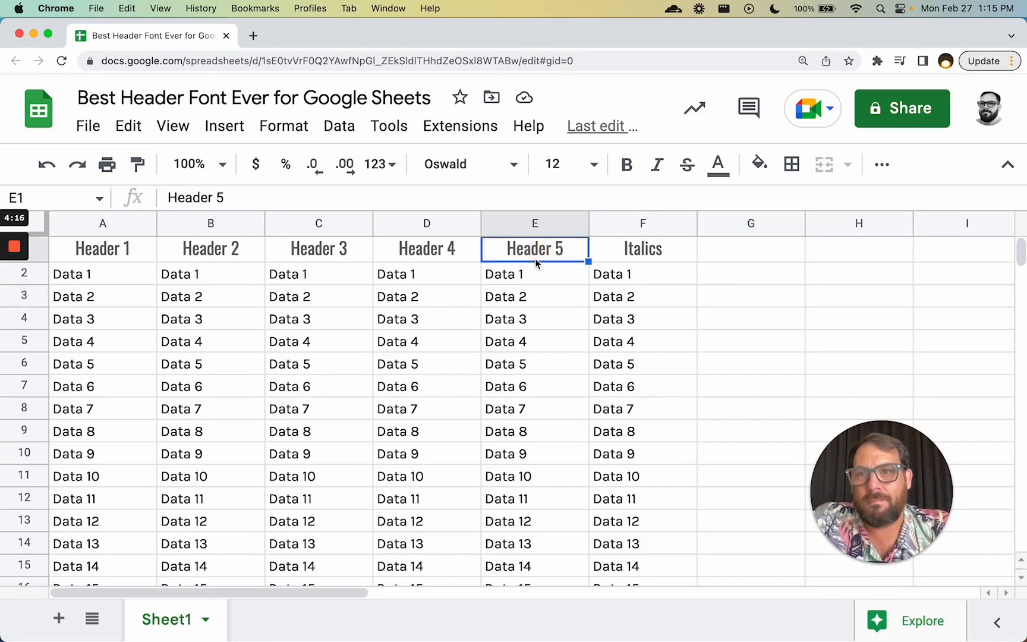
pyautogui.moveTo(360, 256)
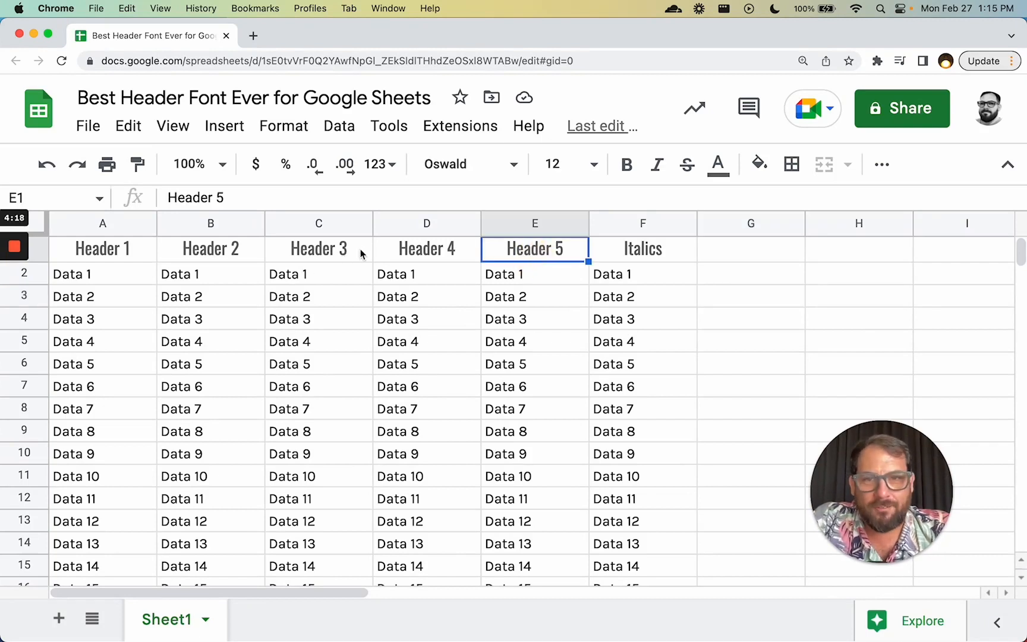
pyautogui.click(426, 249)
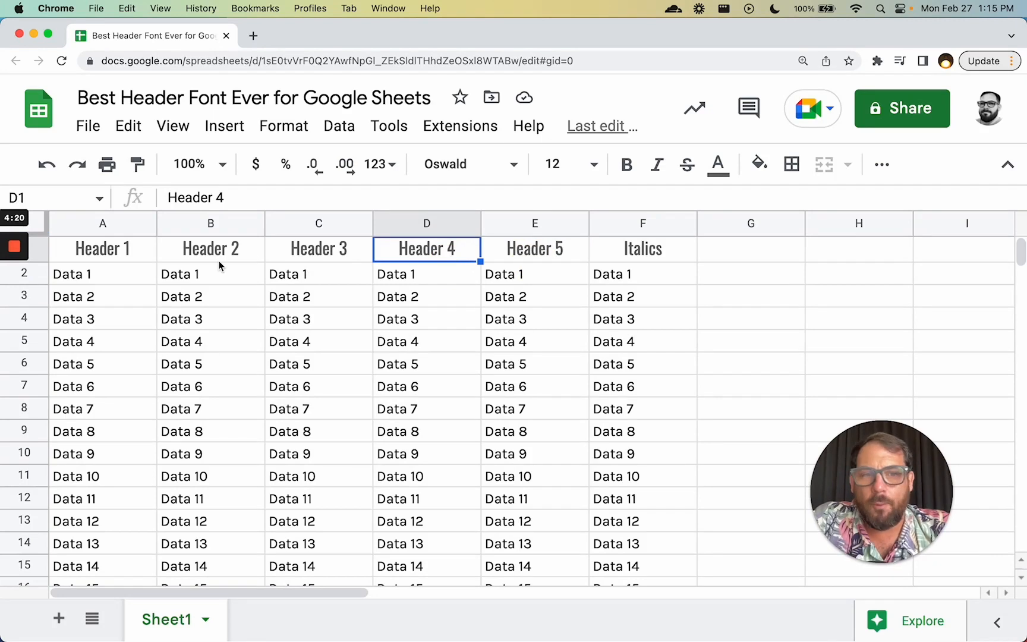
pyautogui.click(102, 249)
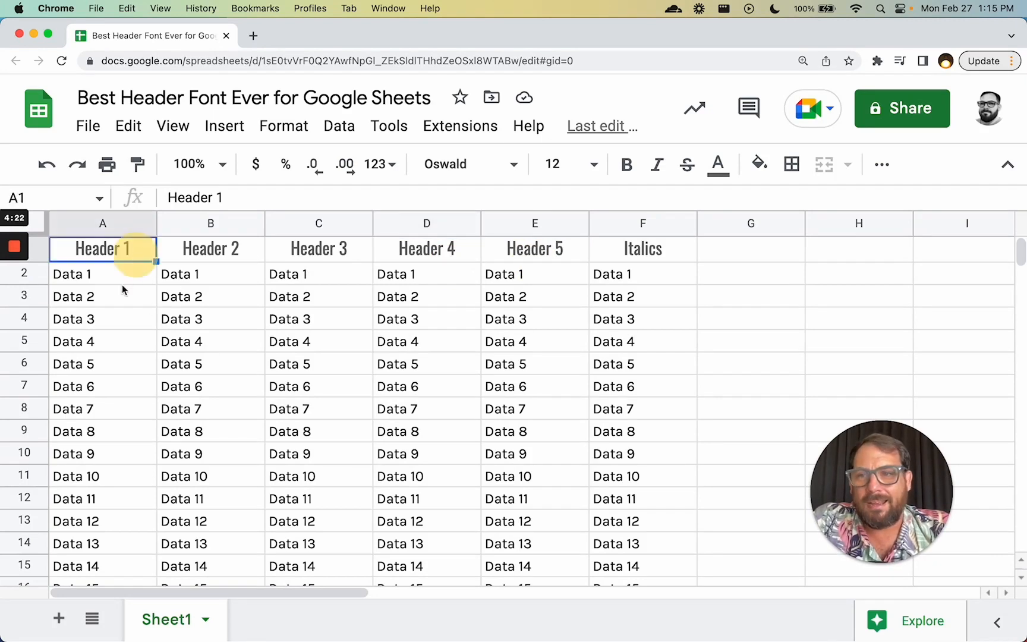
pyautogui.click(102, 273)
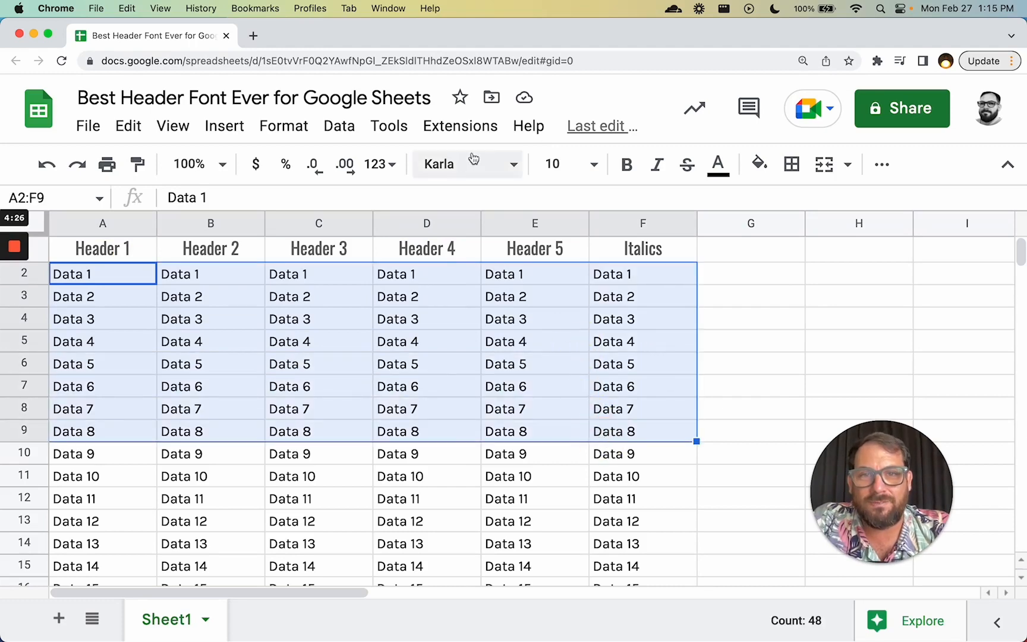
# Set the data range A2:F9 back to the default Arial font.
pyautogui.click(464, 164)
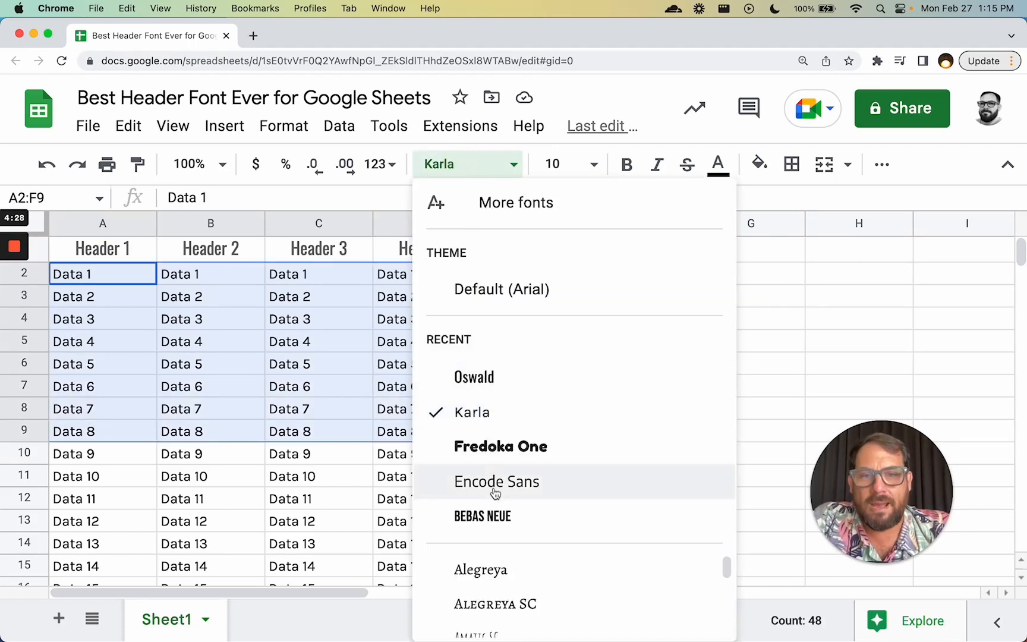
pyautogui.click(502, 289)
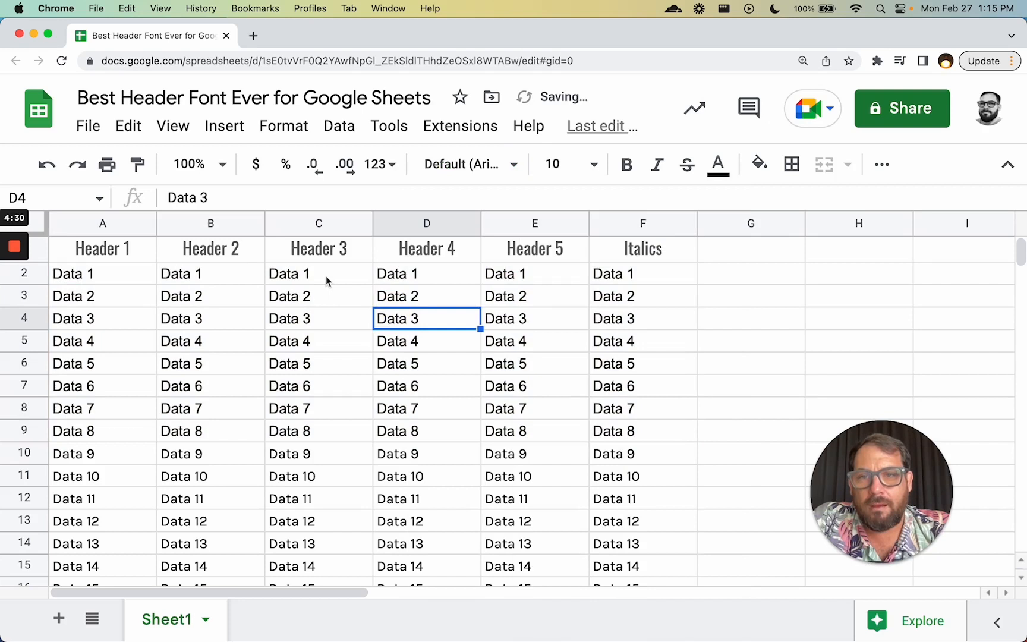
pyautogui.click(318, 273)
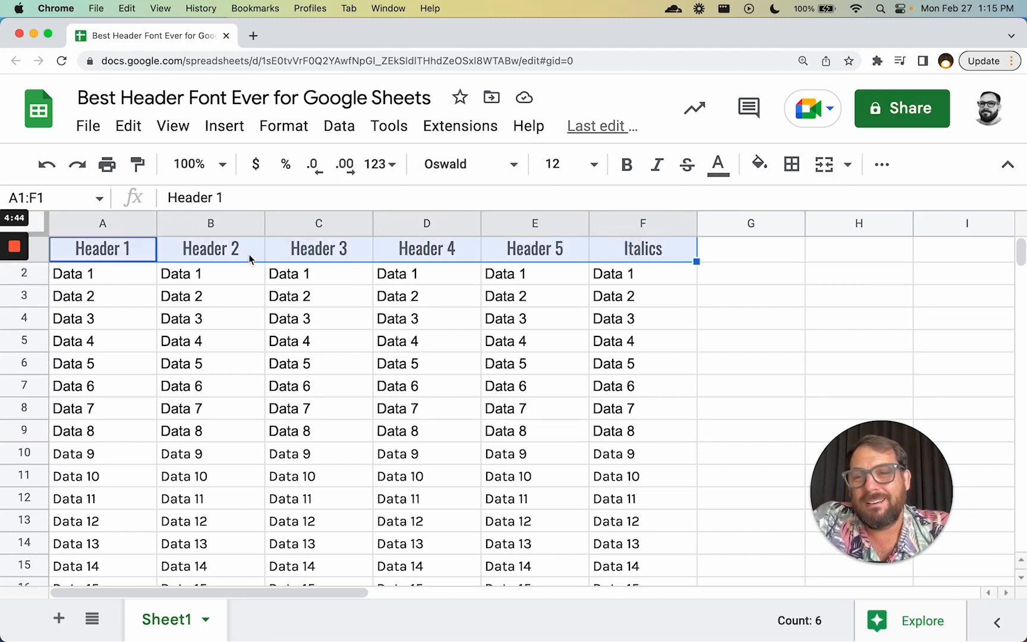
pyautogui.click(210, 274)
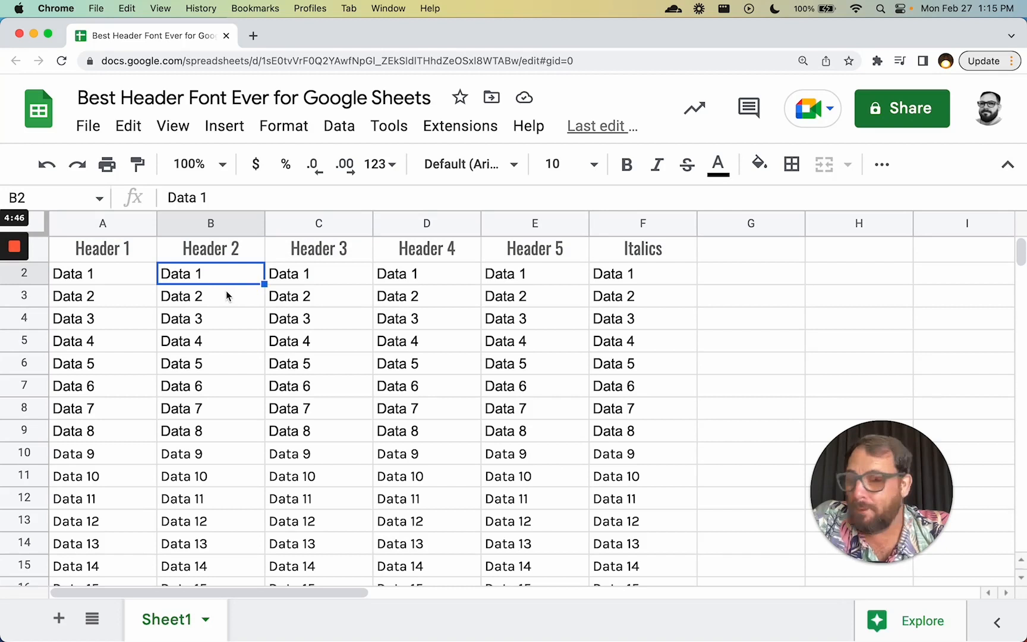
pyautogui.moveTo(142, 259)
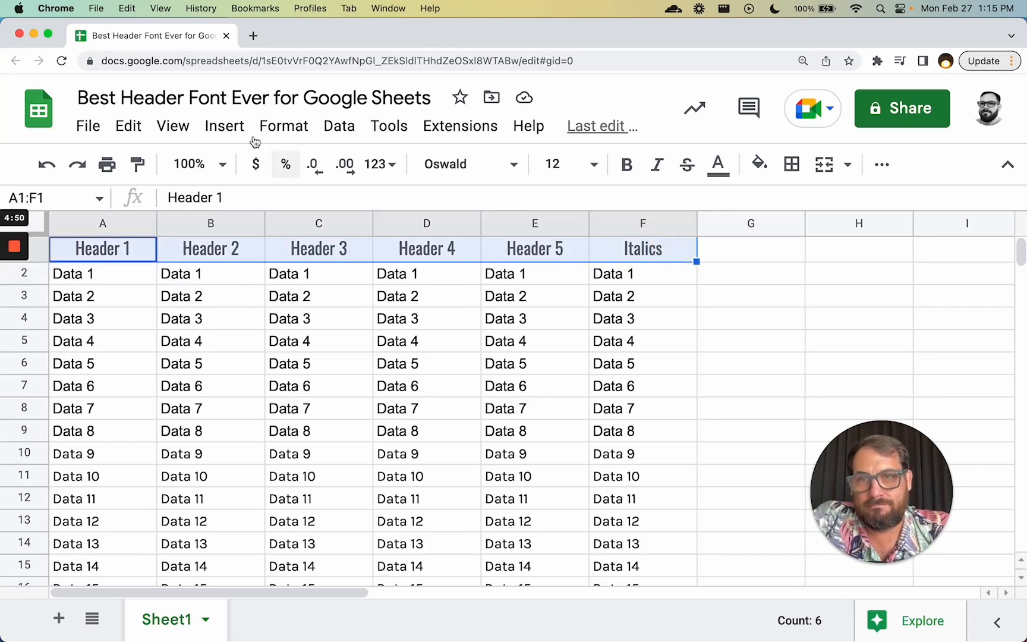
pyautogui.moveTo(223, 126)
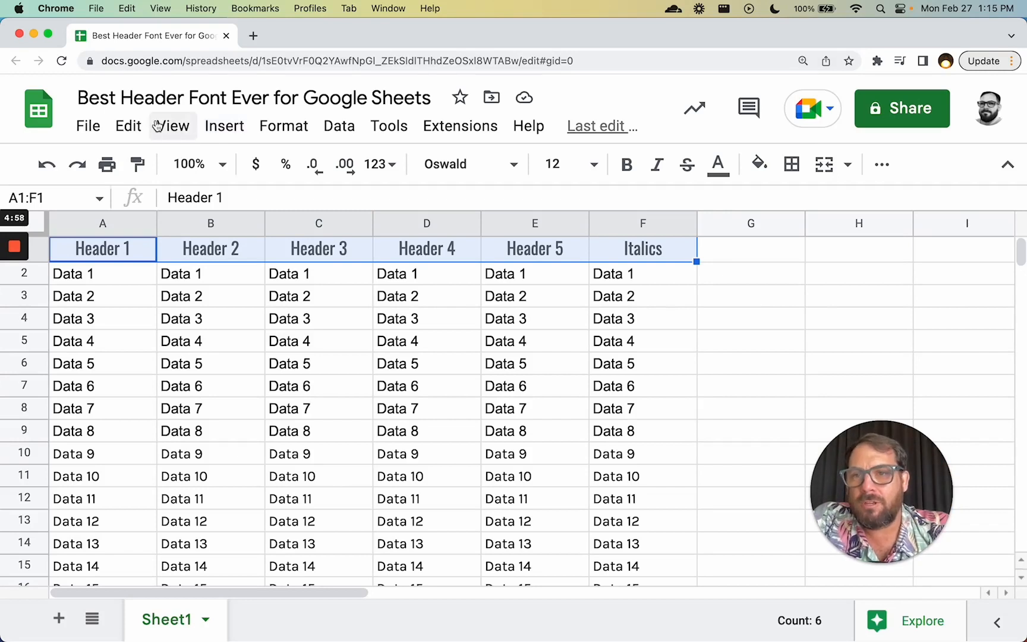
# Hide the sheet gridlines and apply All borders to the data block.
pyautogui.click(172, 126)
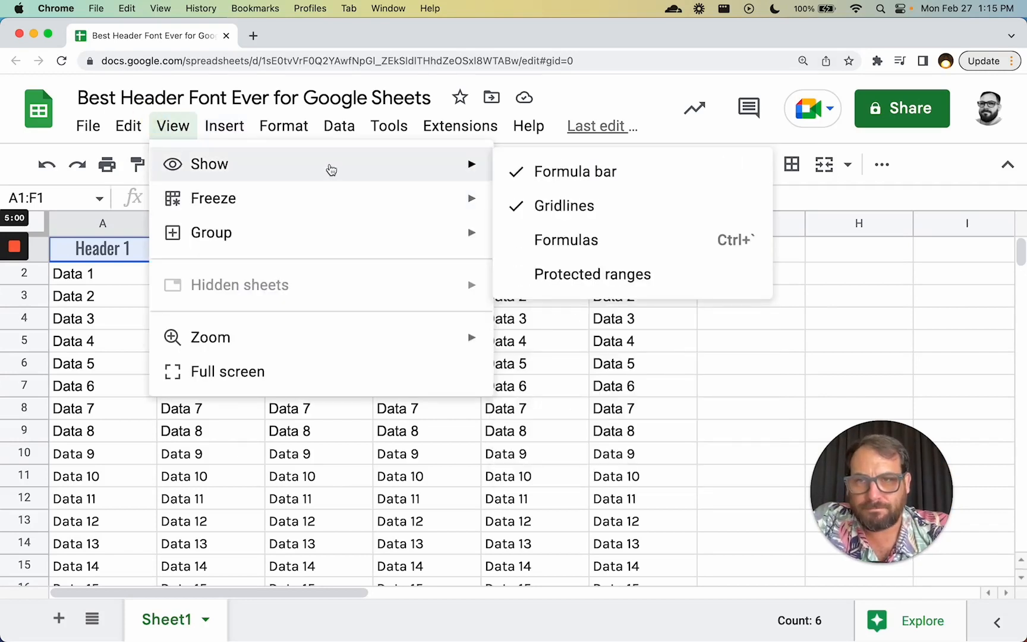
pyautogui.moveTo(565, 205)
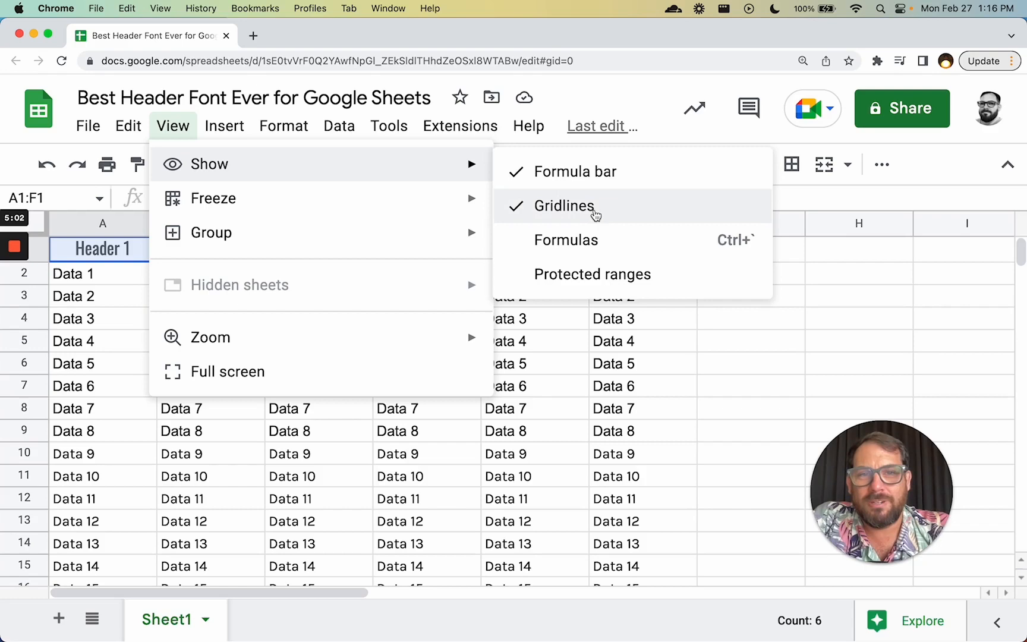
pyautogui.click(564, 206)
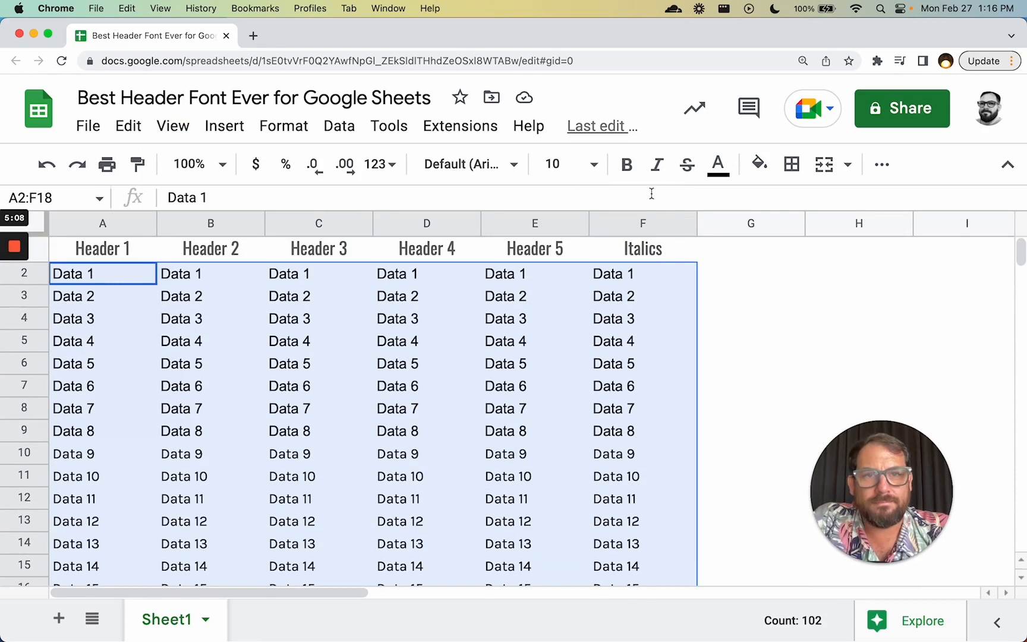
pyautogui.click(426, 430)
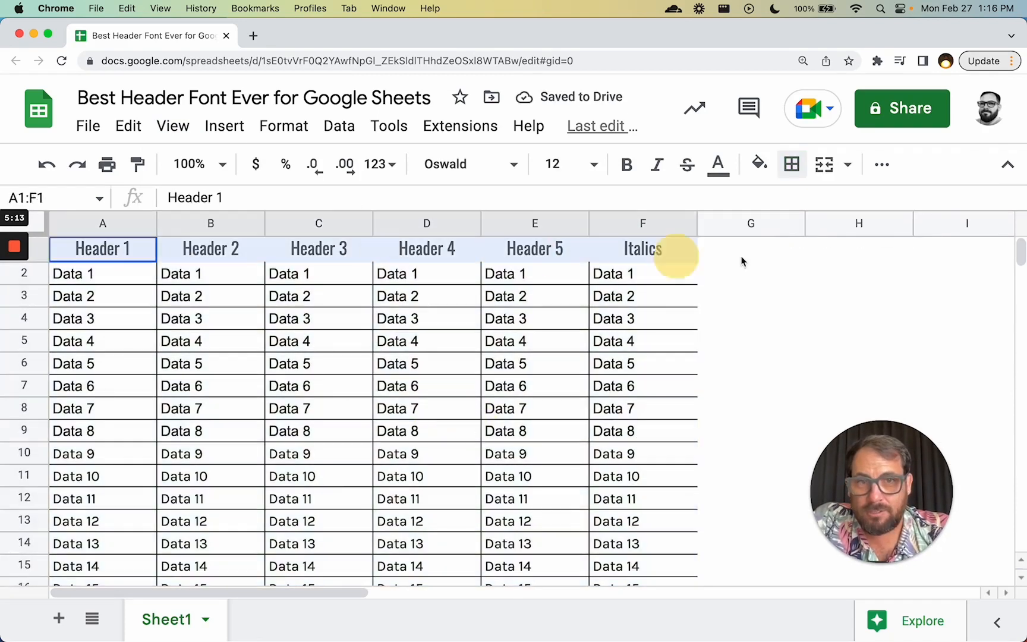
pyautogui.click(642, 248)
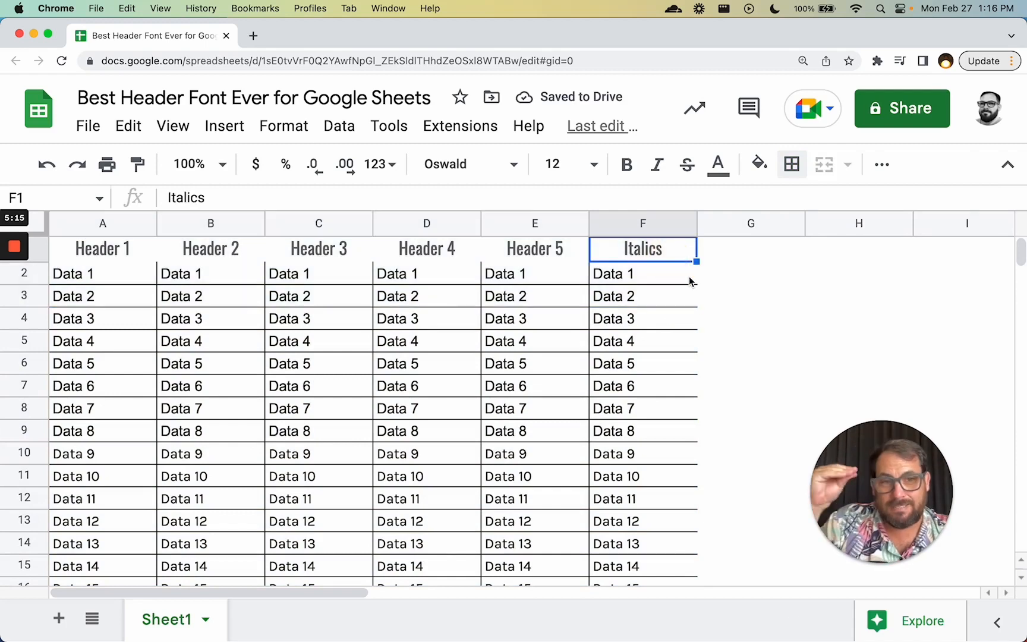
pyautogui.click(426, 273)
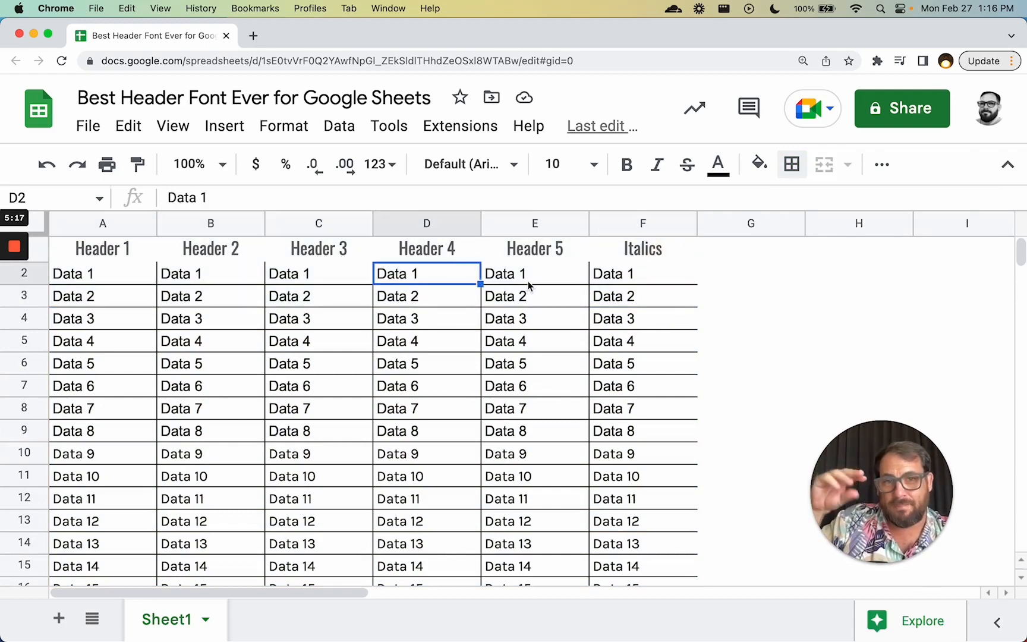
pyautogui.moveTo(303, 312)
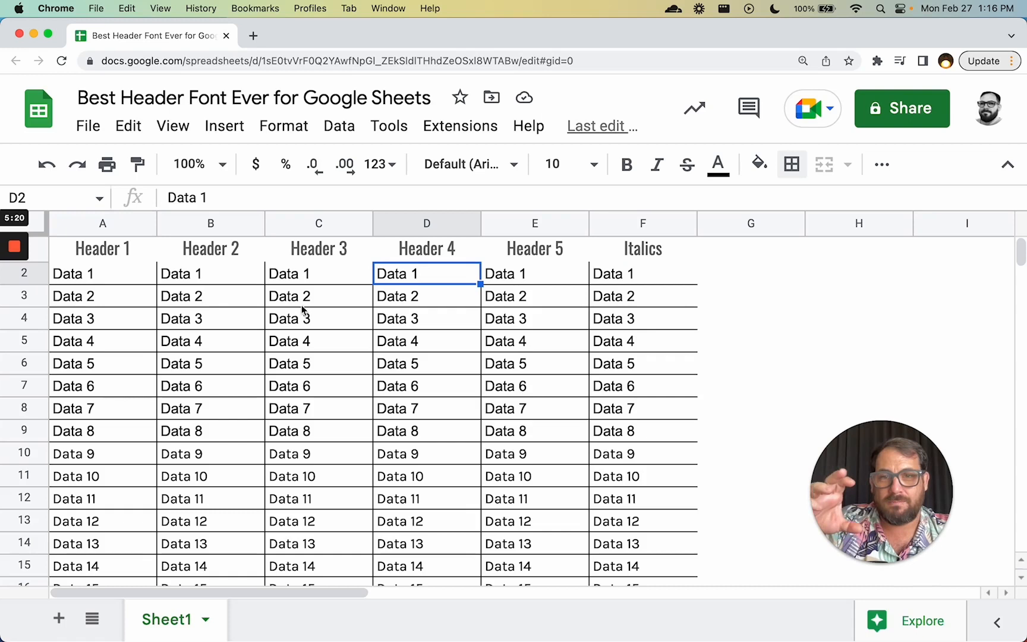
pyautogui.moveTo(257, 319)
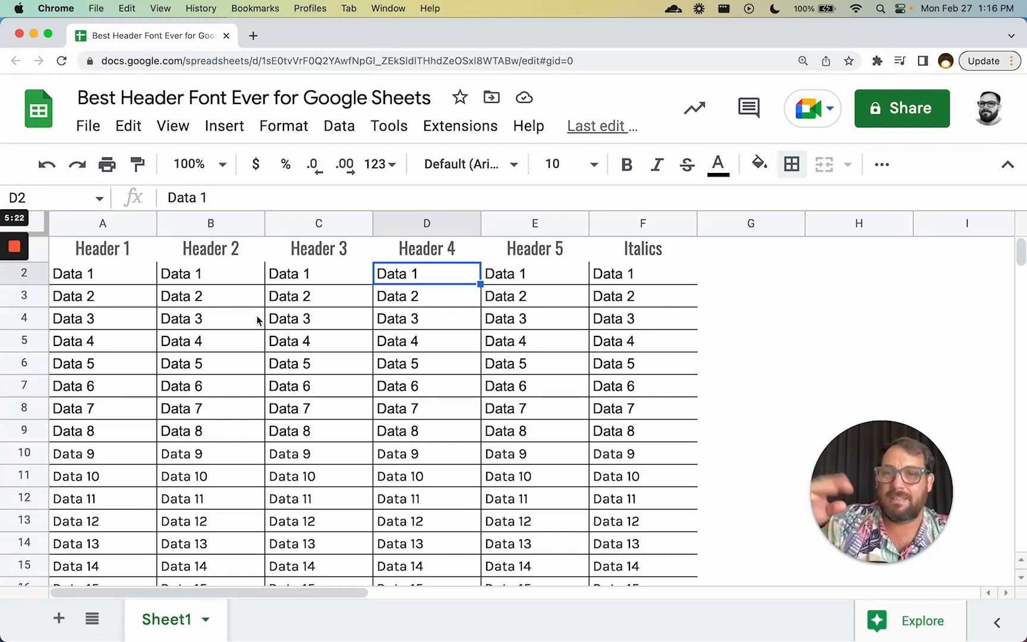
pyautogui.moveTo(363, 356)
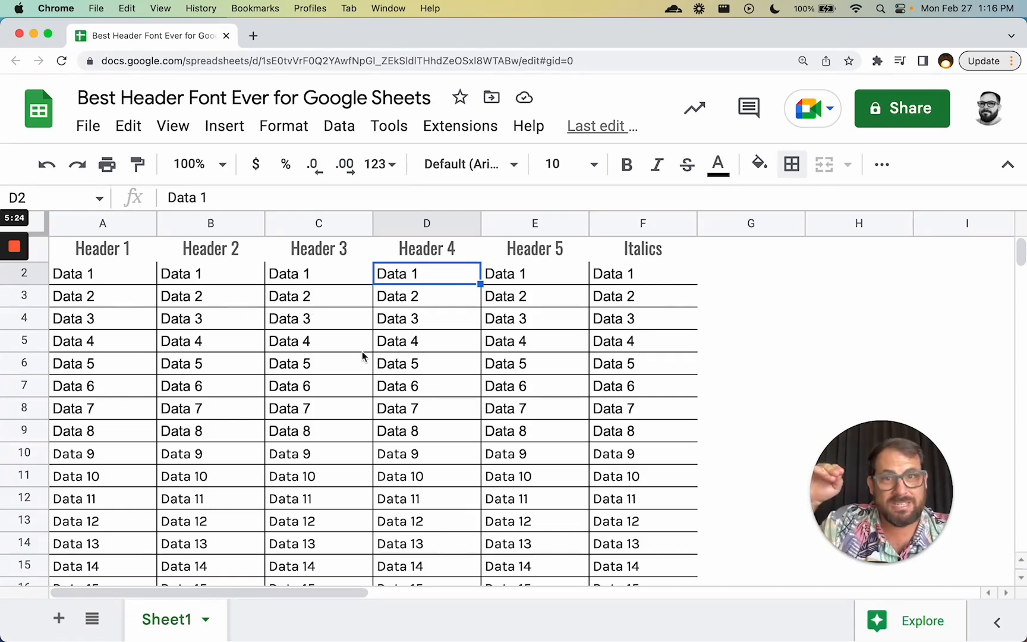
pyautogui.moveTo(211, 308)
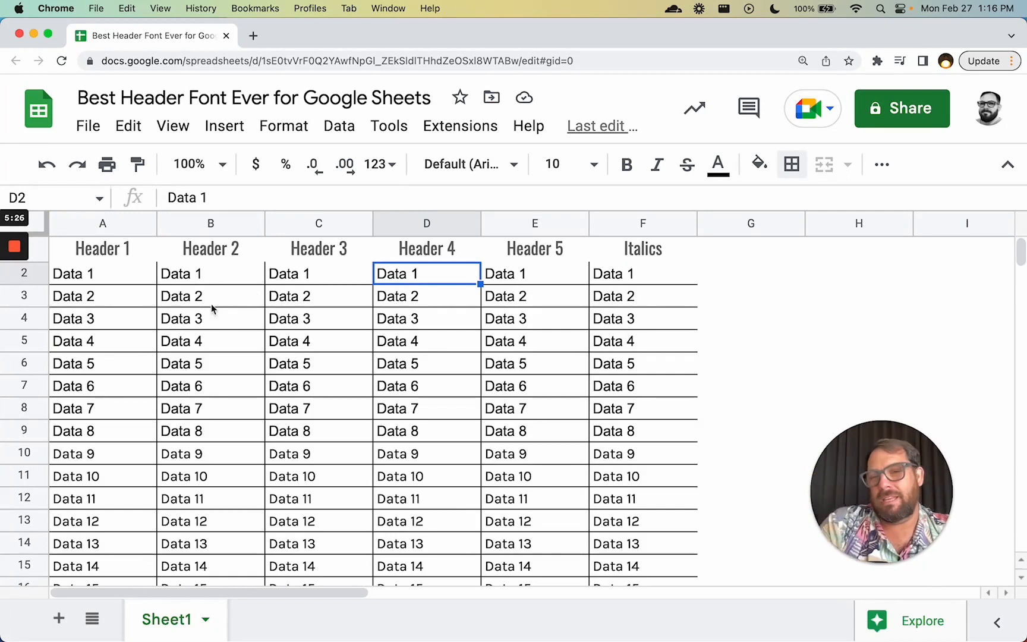
pyautogui.moveTo(69, 272)
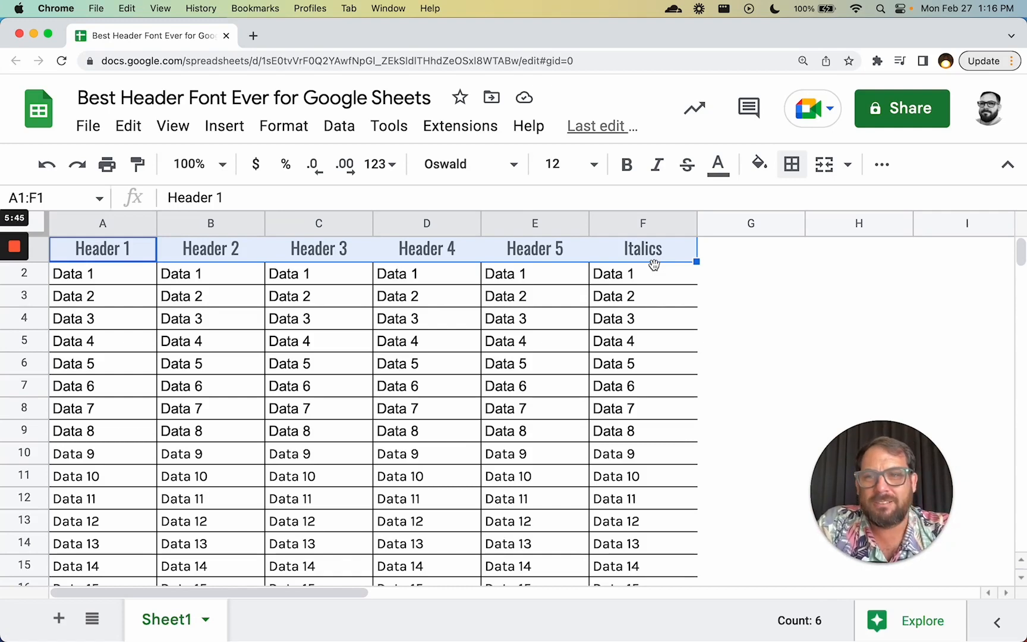
# Set the A2:F14 data rows to 12-point Arial to match the header size.
pyautogui.click(642, 296)
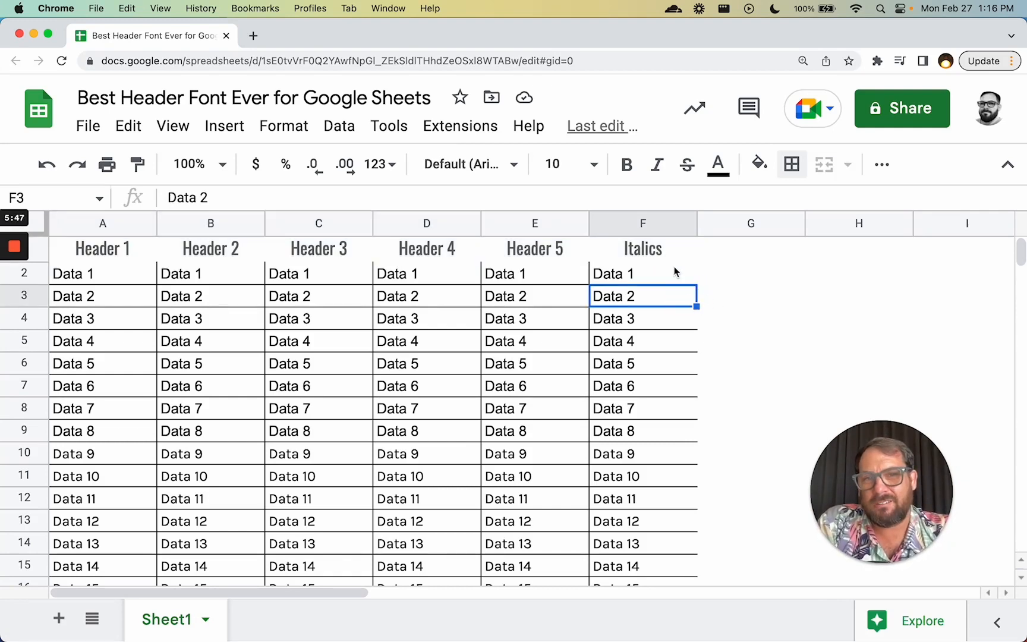
pyautogui.click(642, 273)
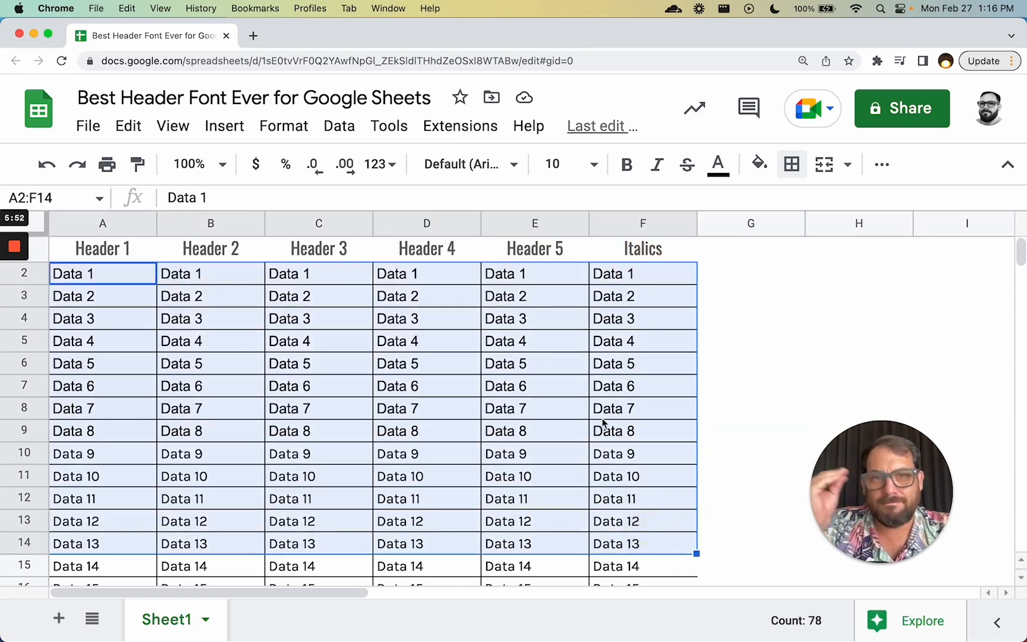
pyautogui.click(593, 164)
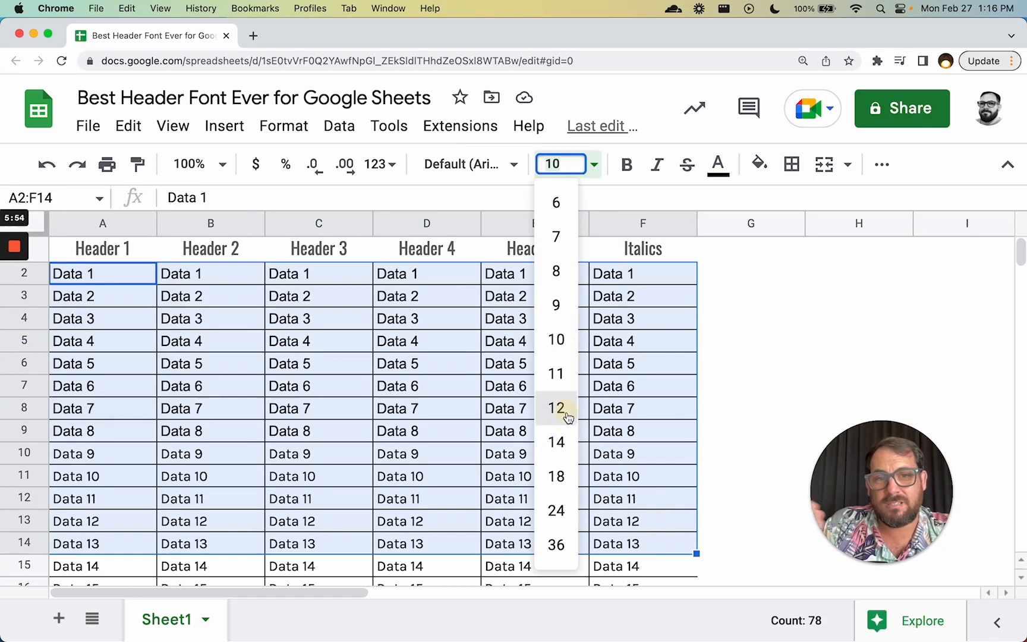
pyautogui.click(556, 407)
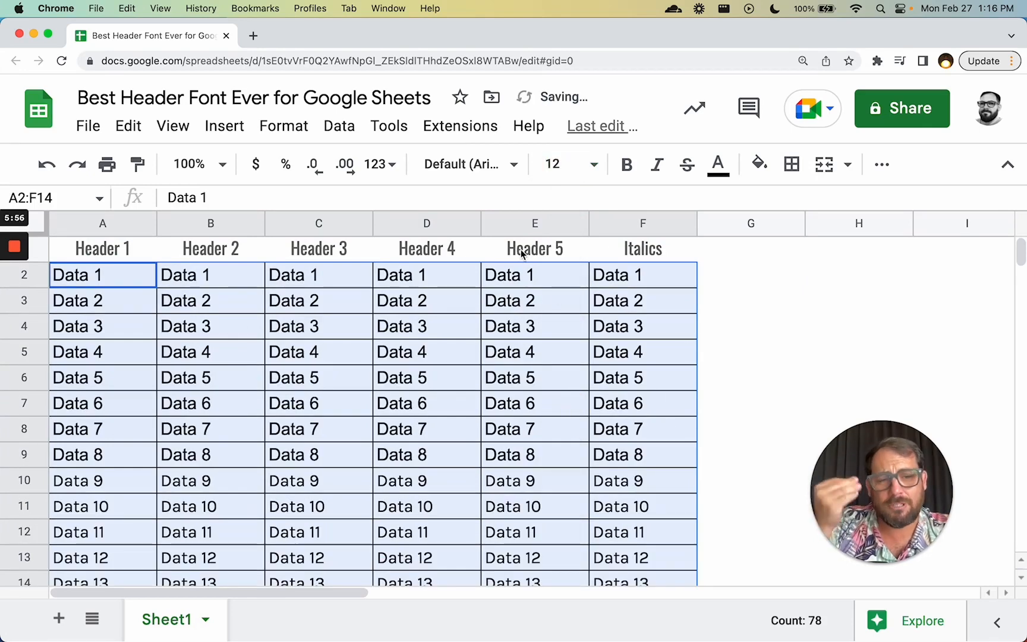
pyautogui.click(510, 326)
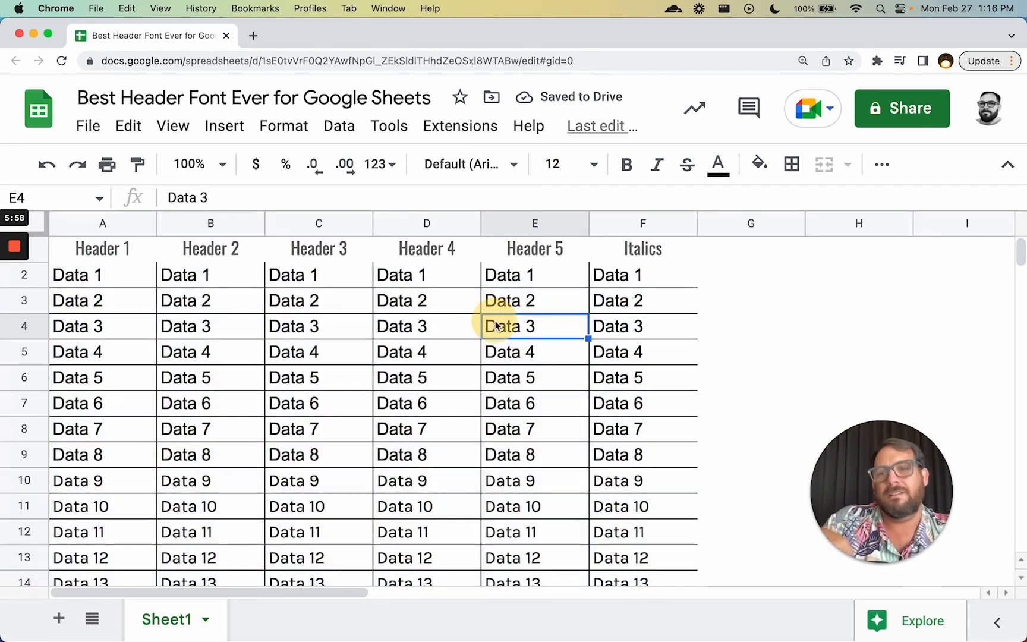
pyautogui.moveTo(255, 360)
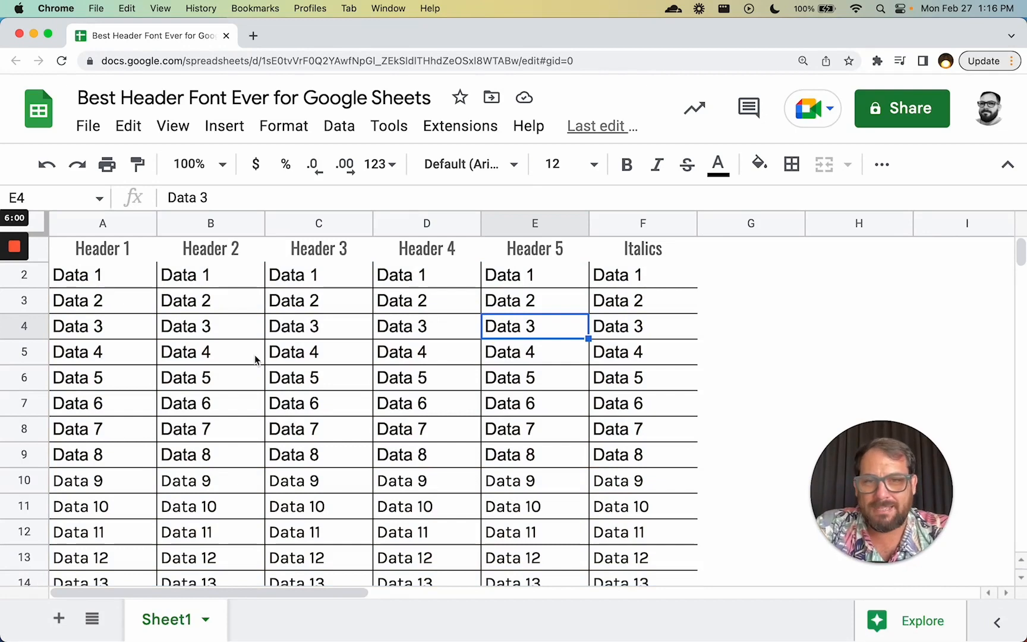